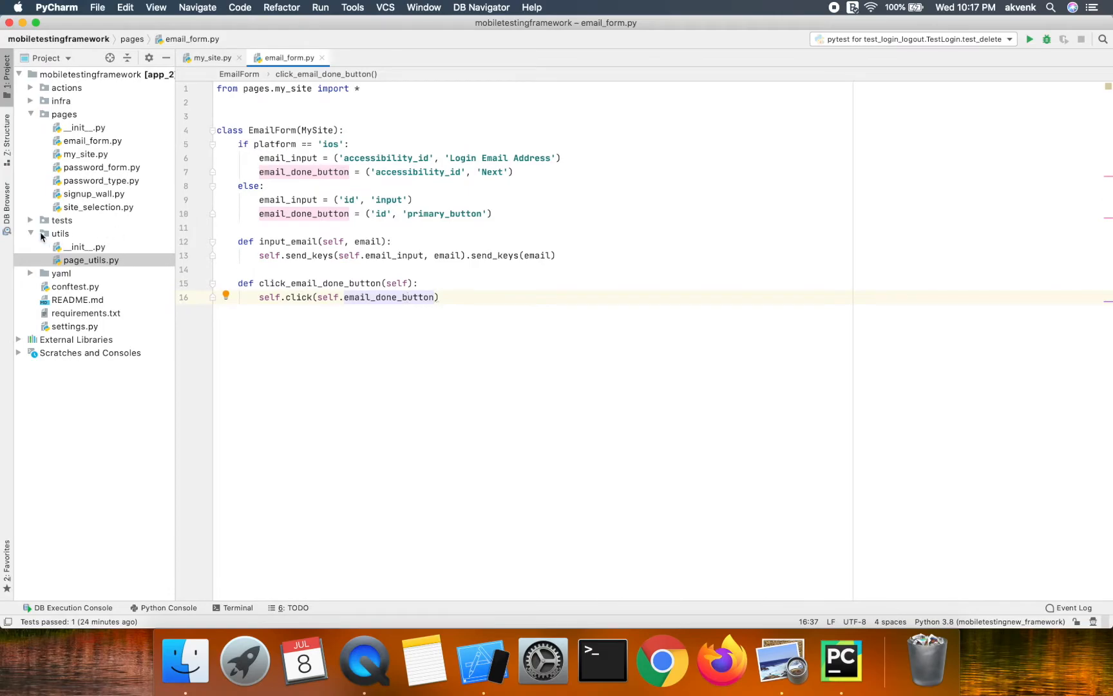
- Show my_site.py's MySite page class full-width with the project tree hidden
click(61, 234)
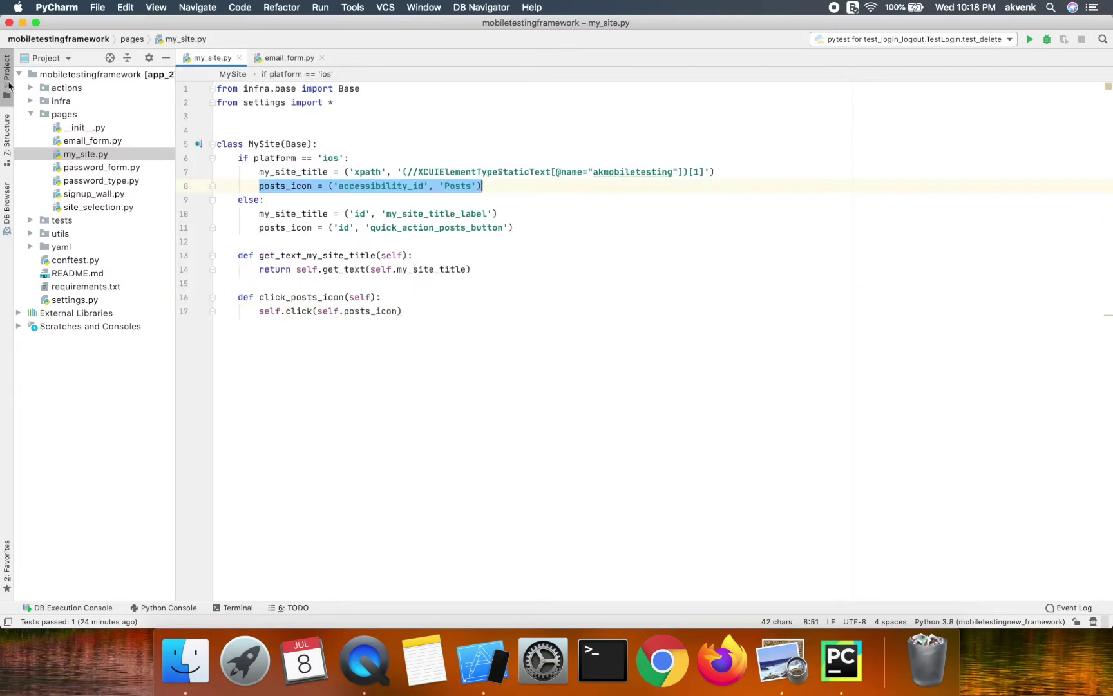
click(6, 61)
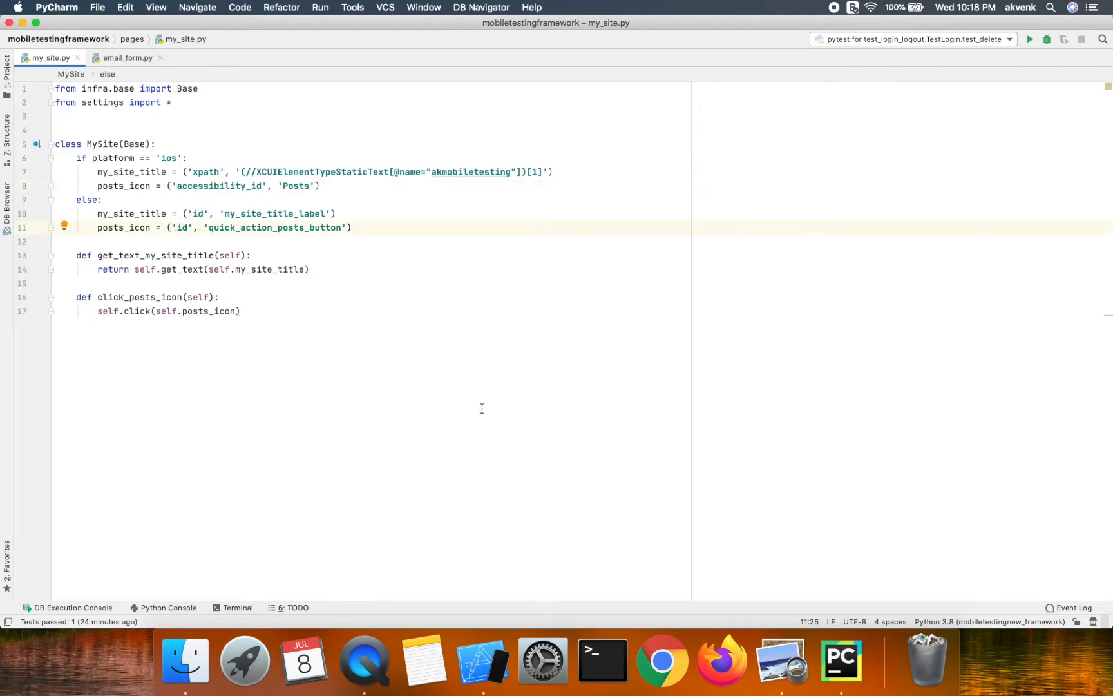
mouse_move(769, 400)
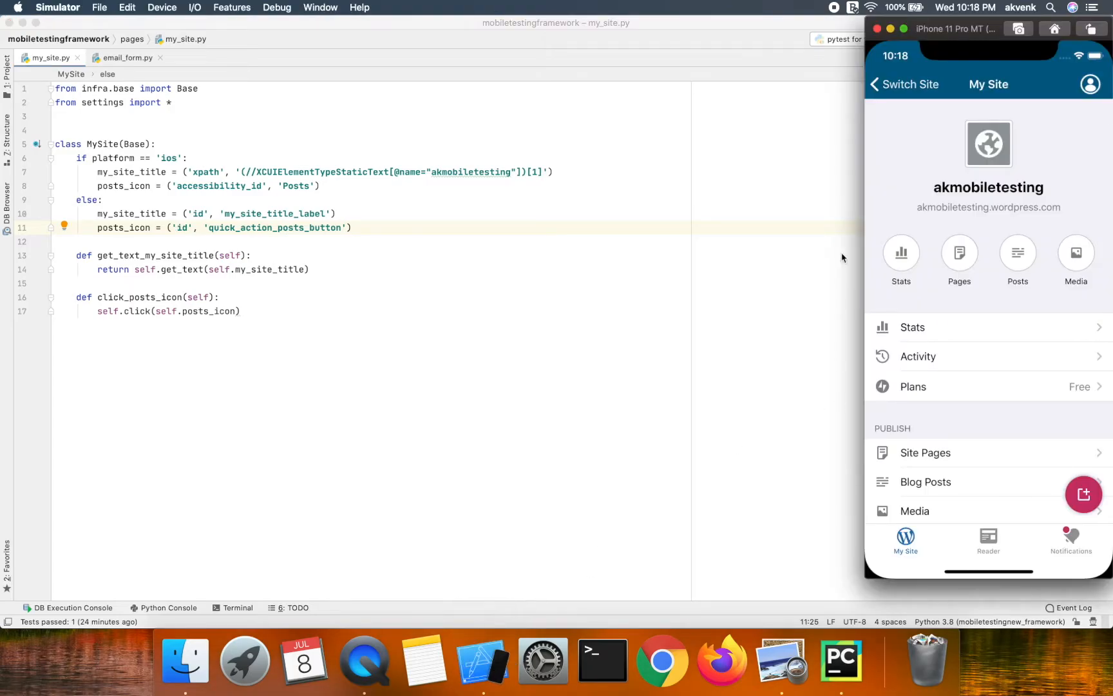
mouse_move(8, 81)
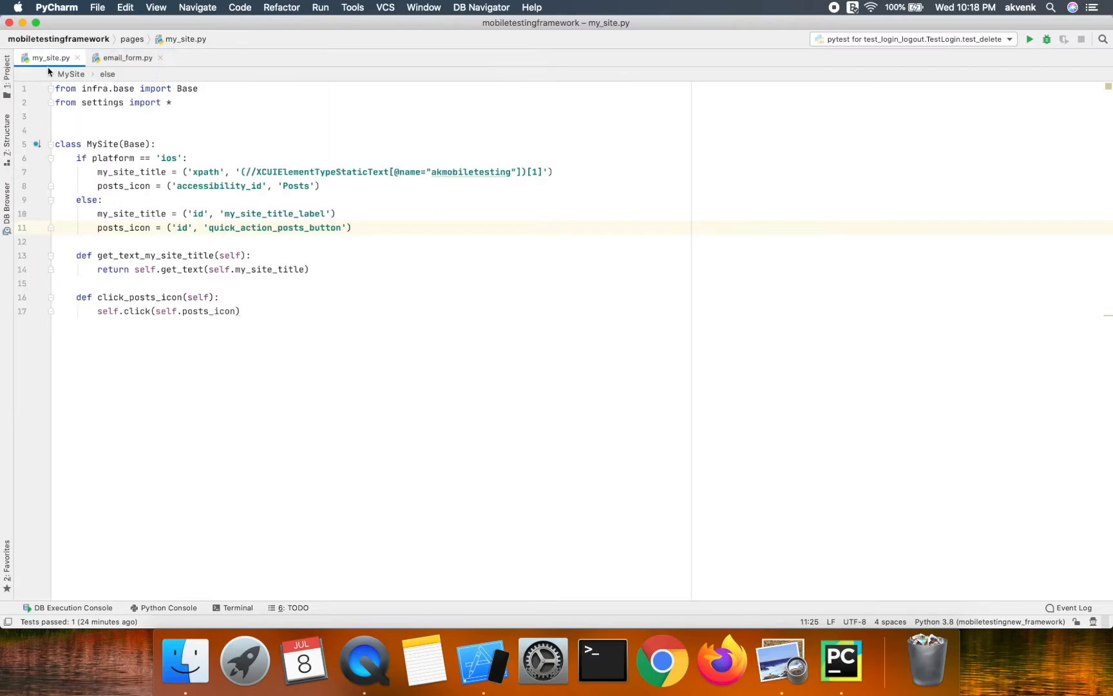
mouse_move(424, 660)
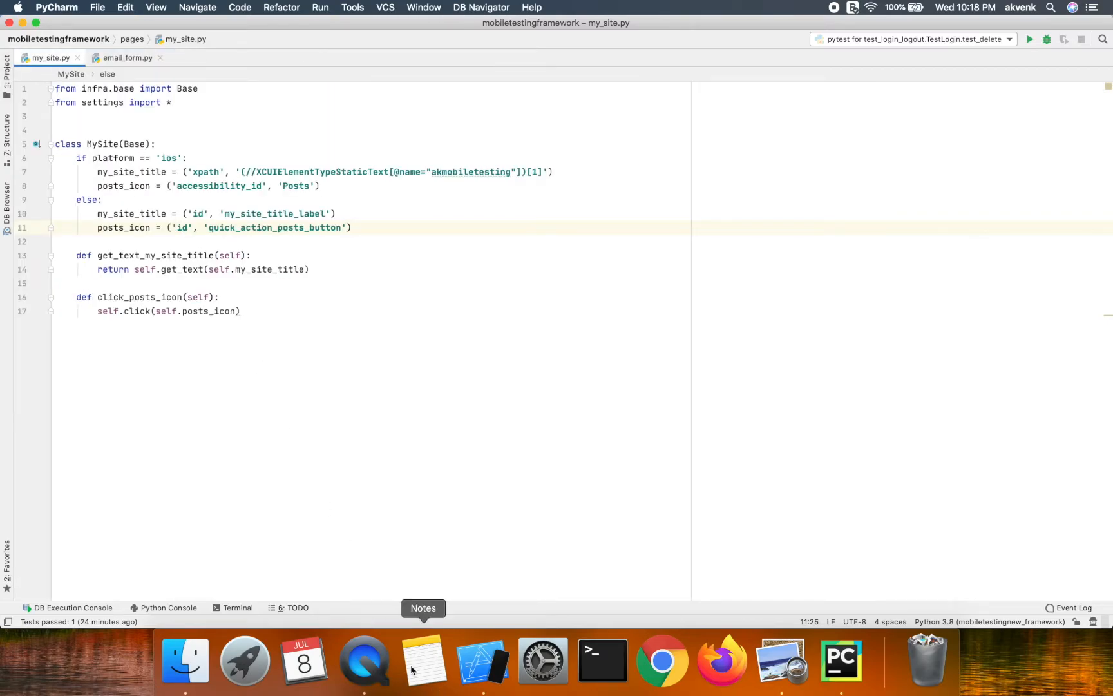
click(482, 659)
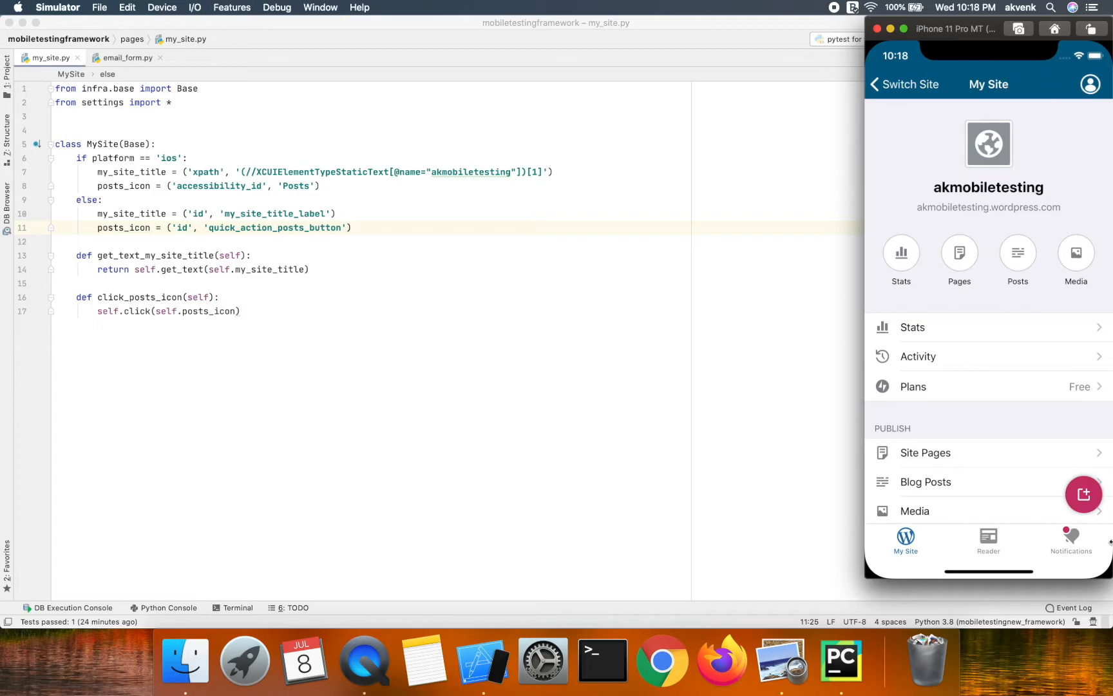
mouse_move(992, 99)
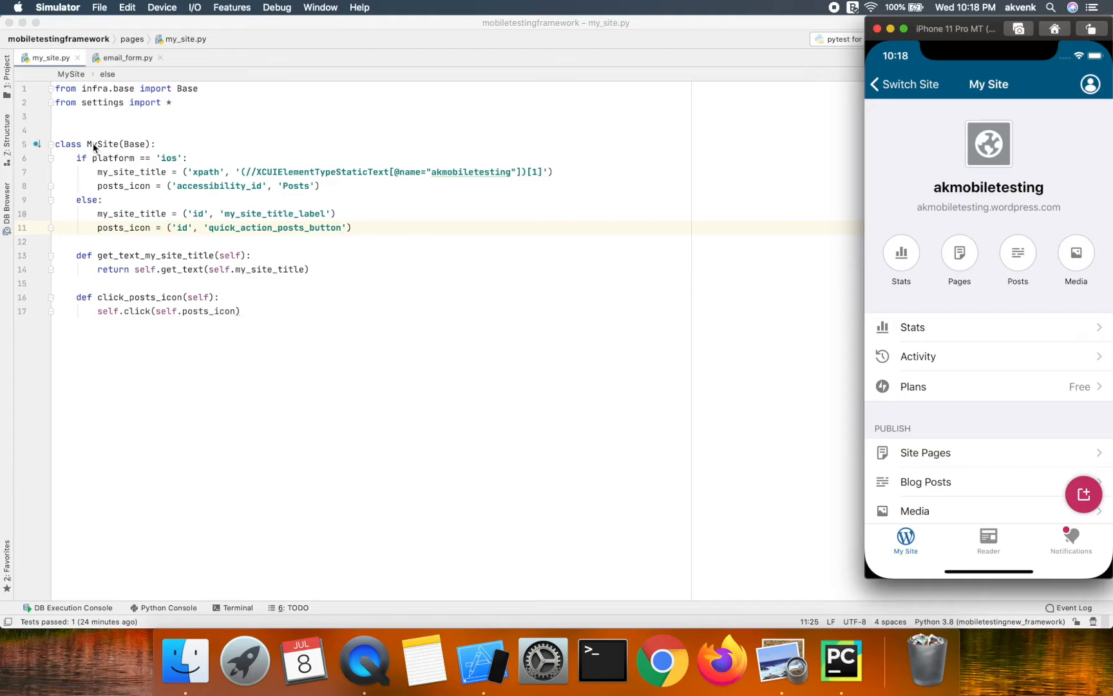
double_click(102, 145)
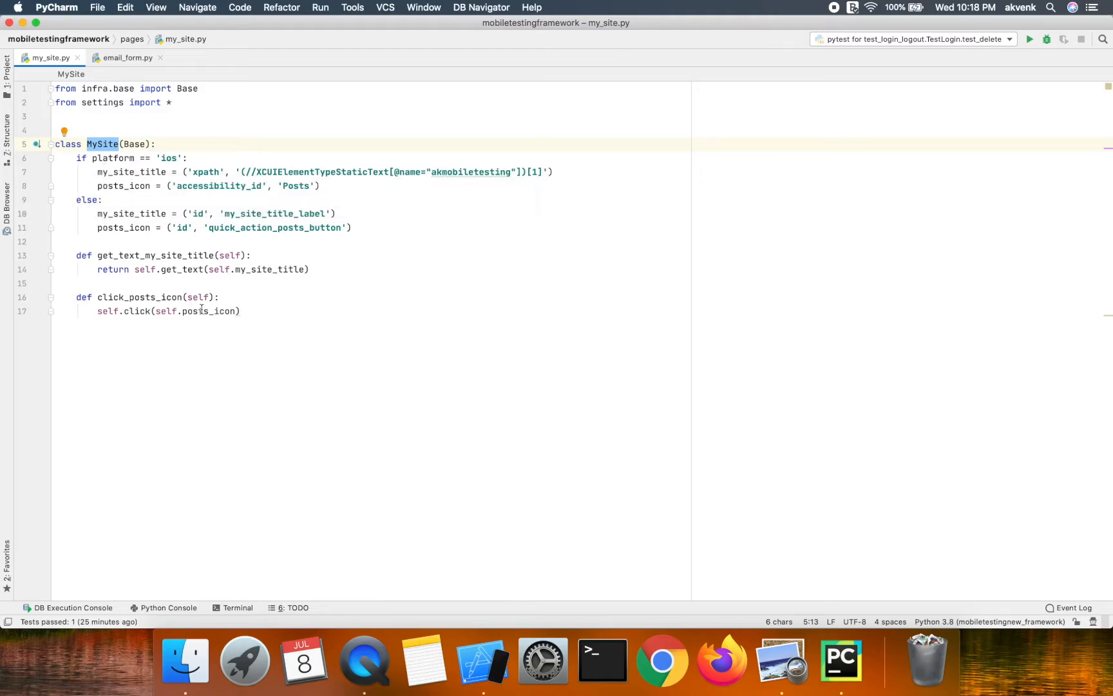
mouse_move(424, 661)
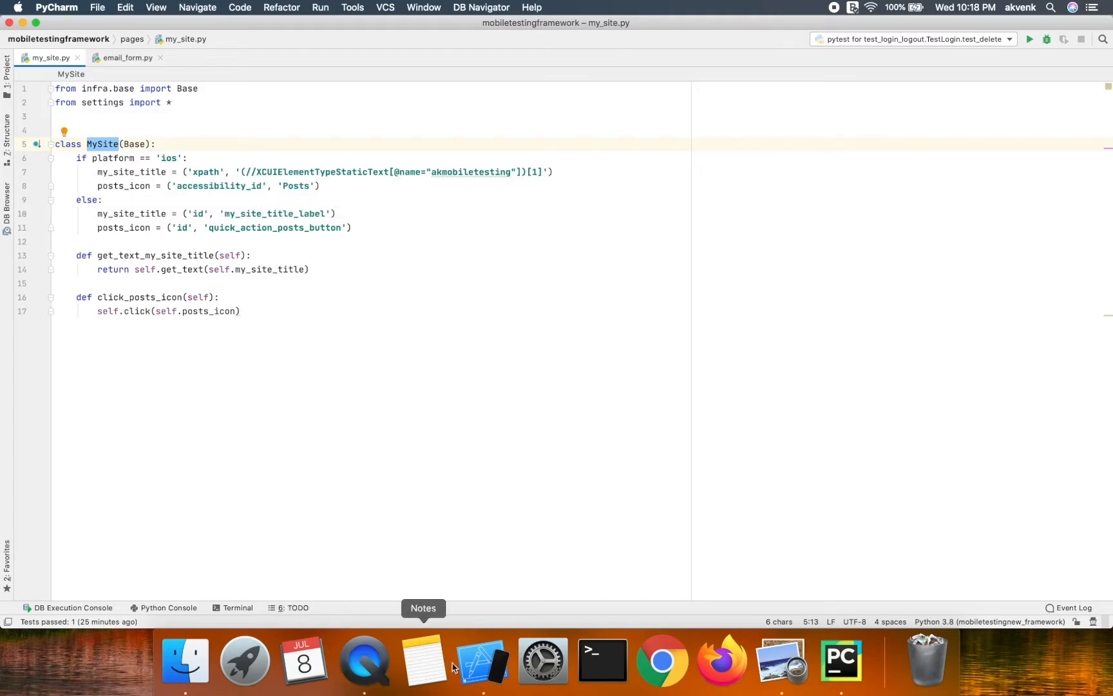
click(482, 658)
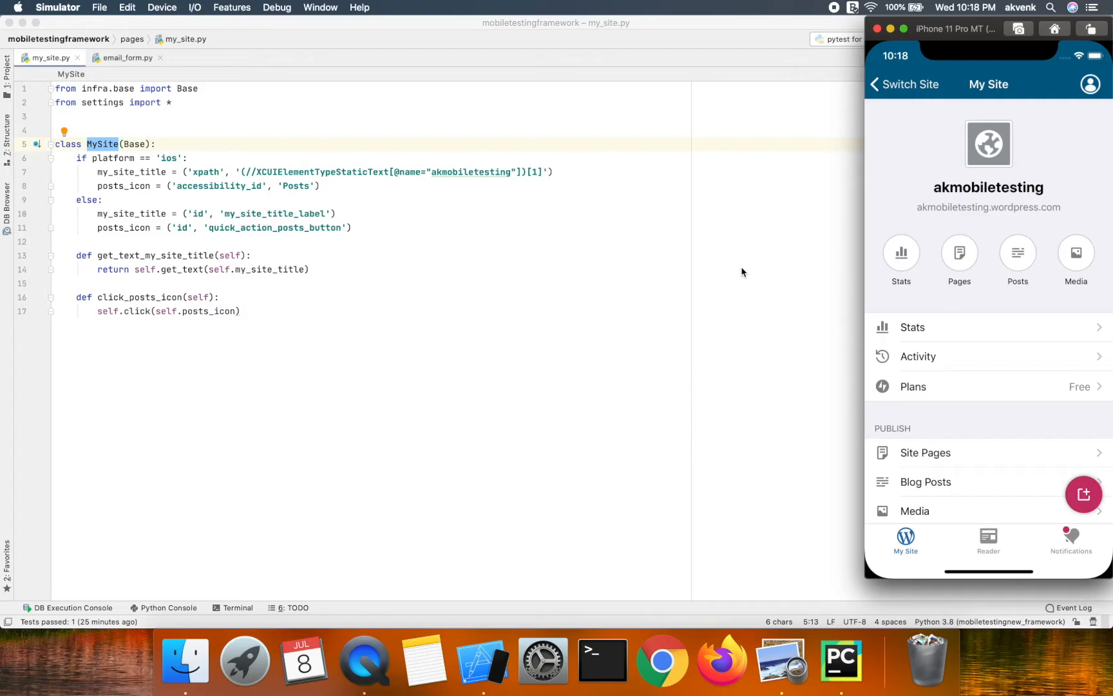
mouse_move(872, 309)
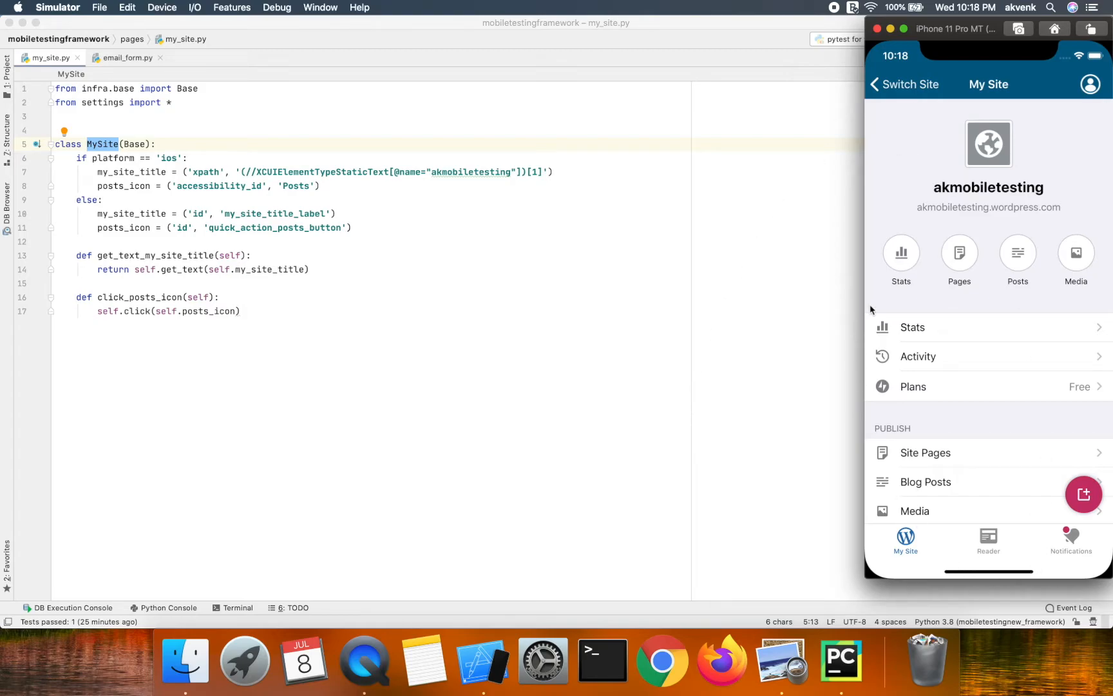
mouse_move(98, 192)
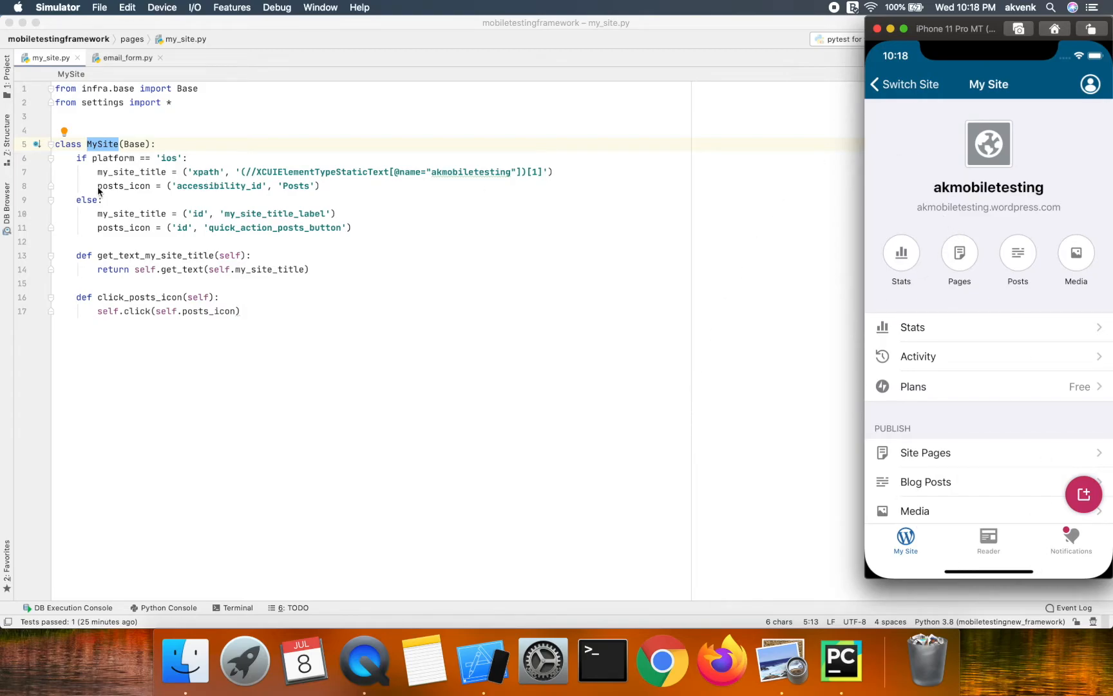
mouse_move(936, 203)
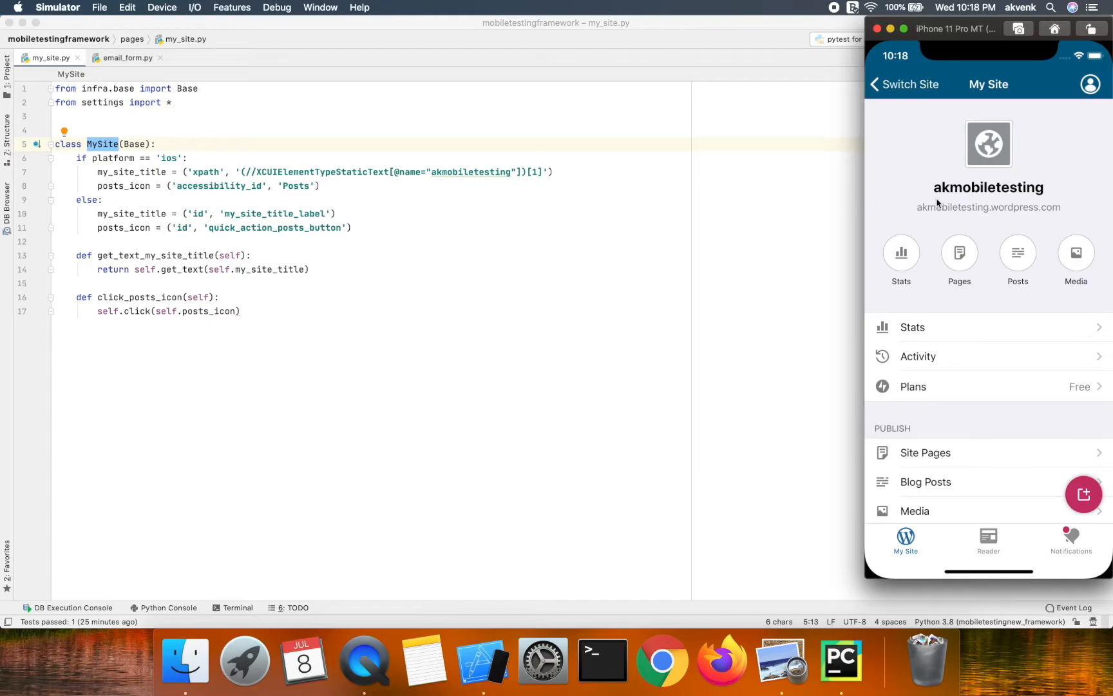
mouse_move(1048, 188)
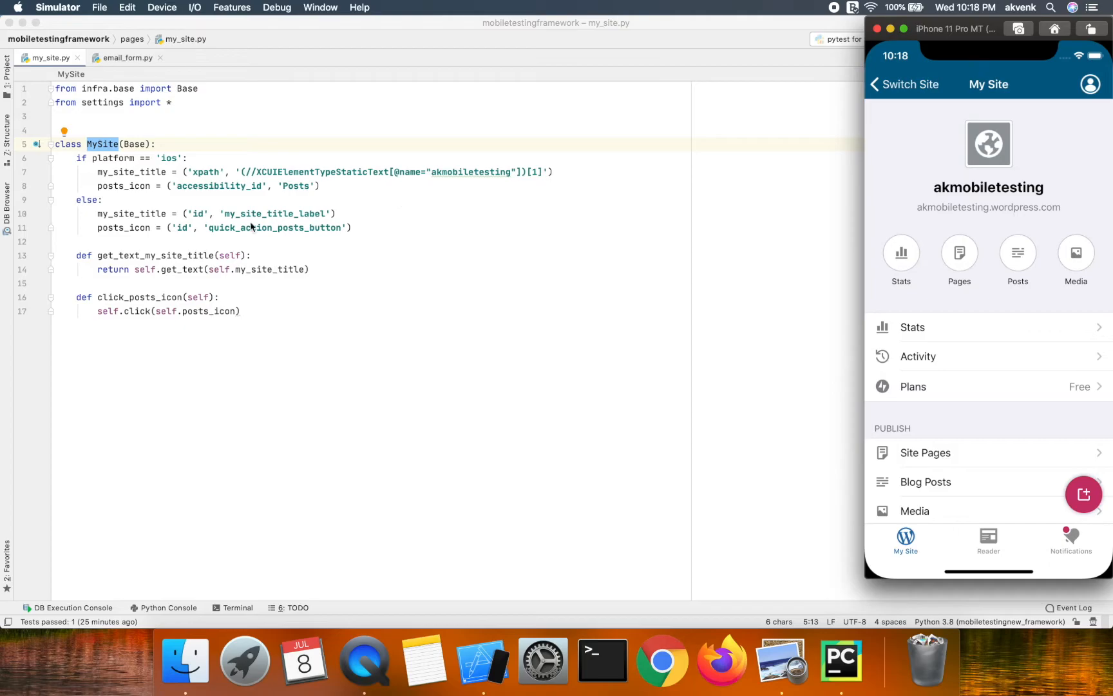
mouse_move(236, 186)
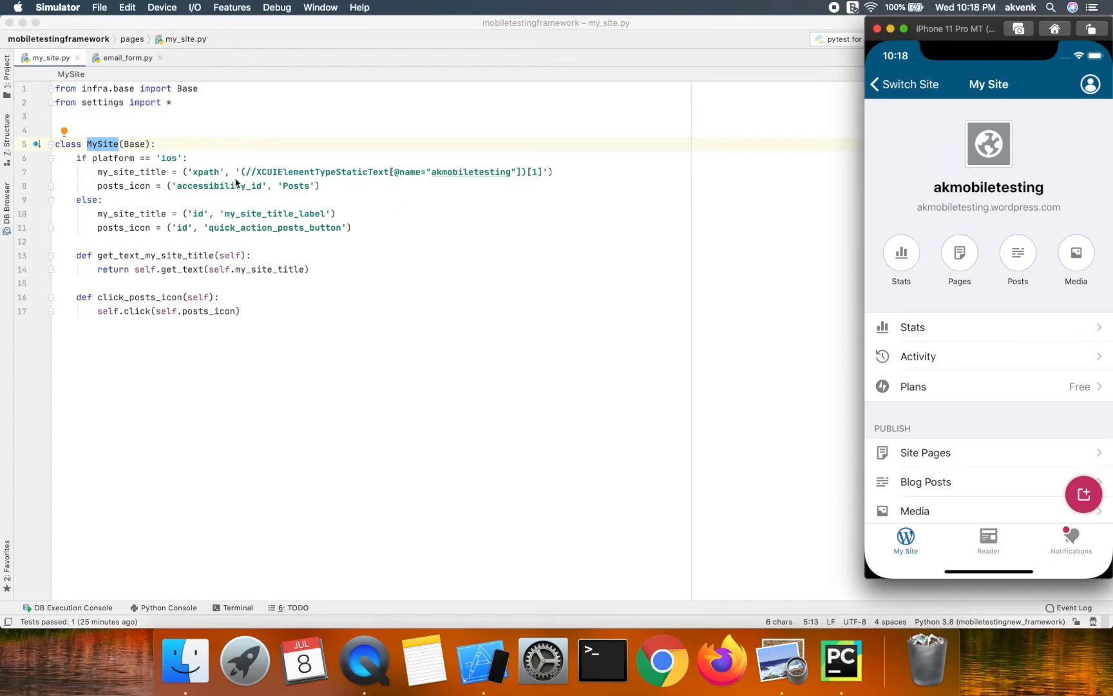
mouse_move(985, 254)
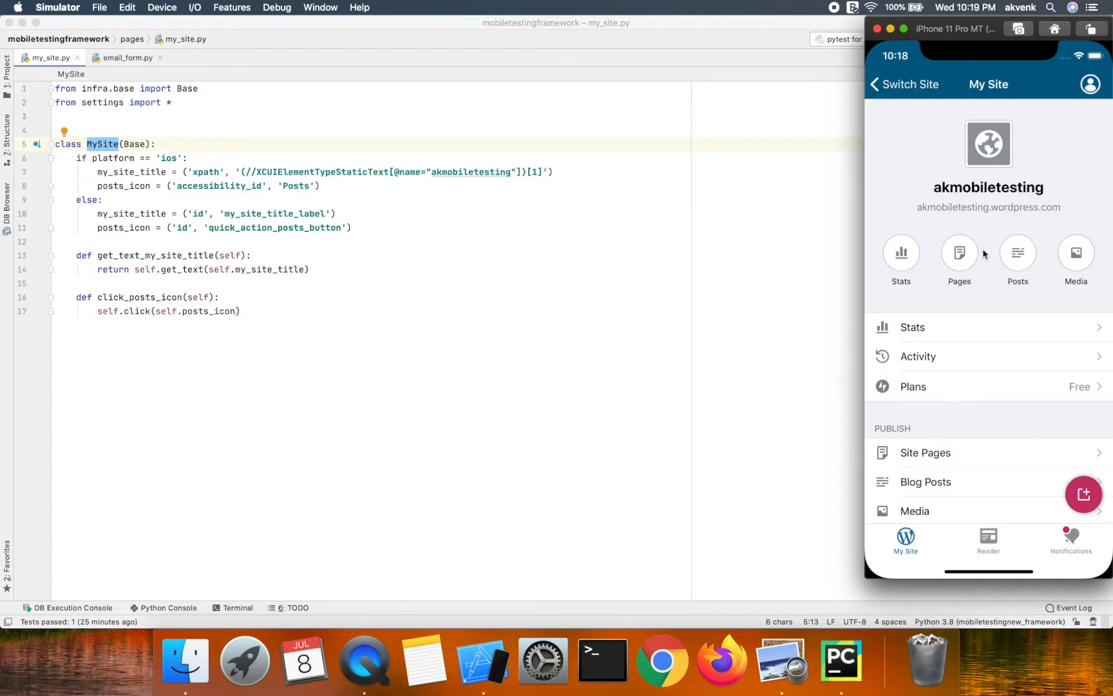
mouse_move(257, 193)
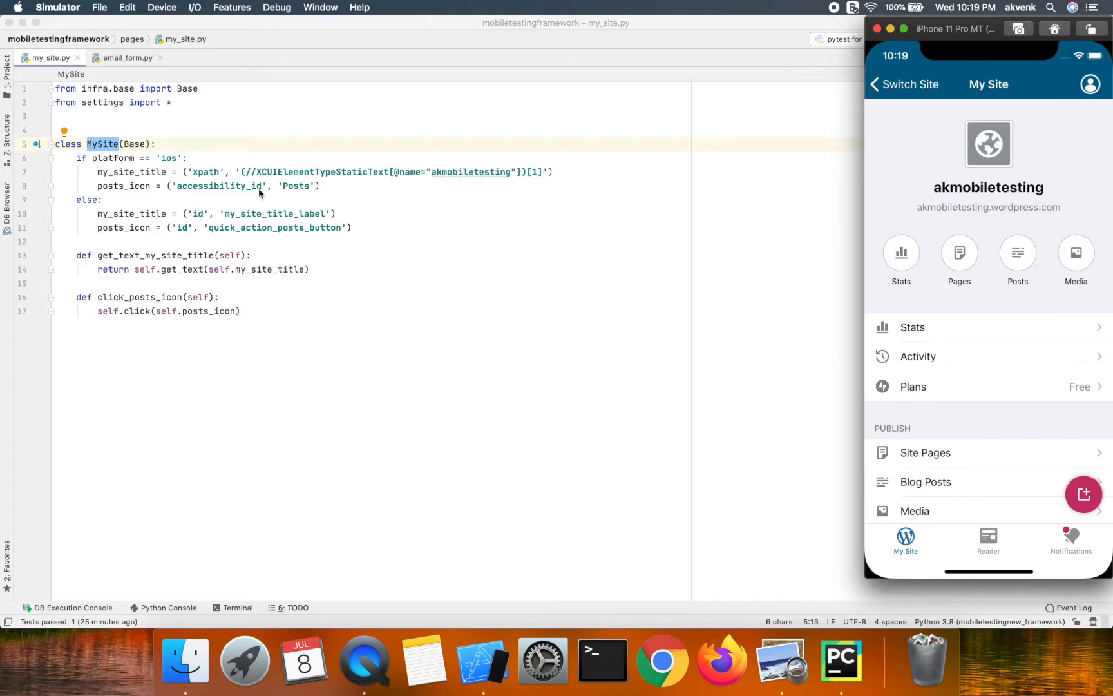
mouse_move(288, 197)
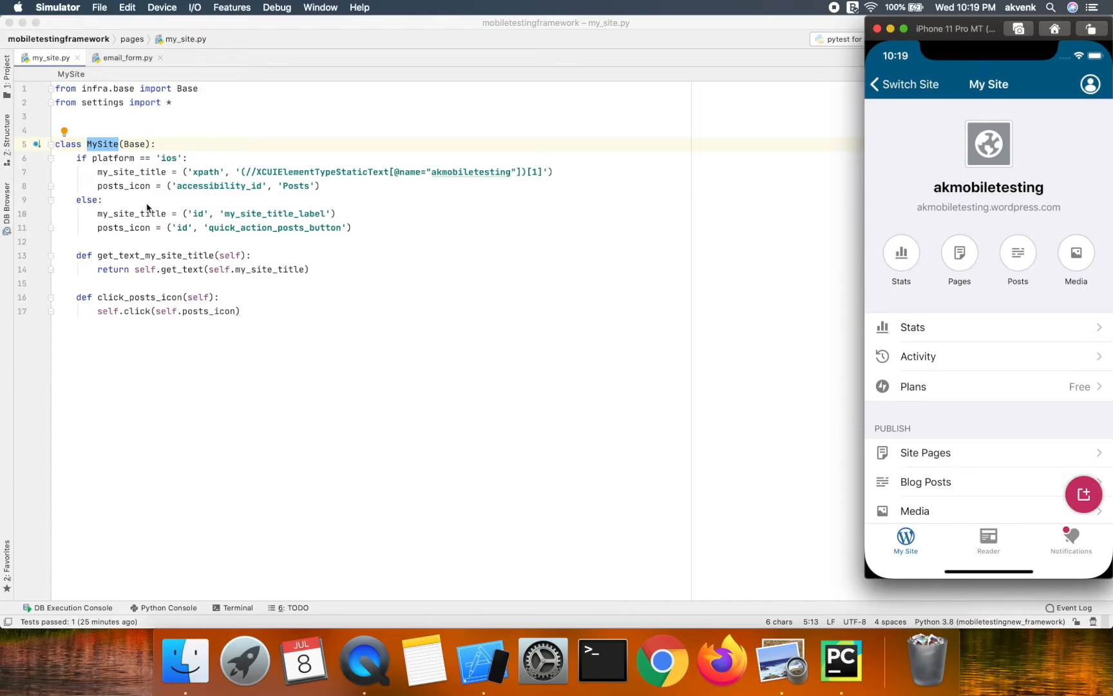
mouse_move(223, 218)
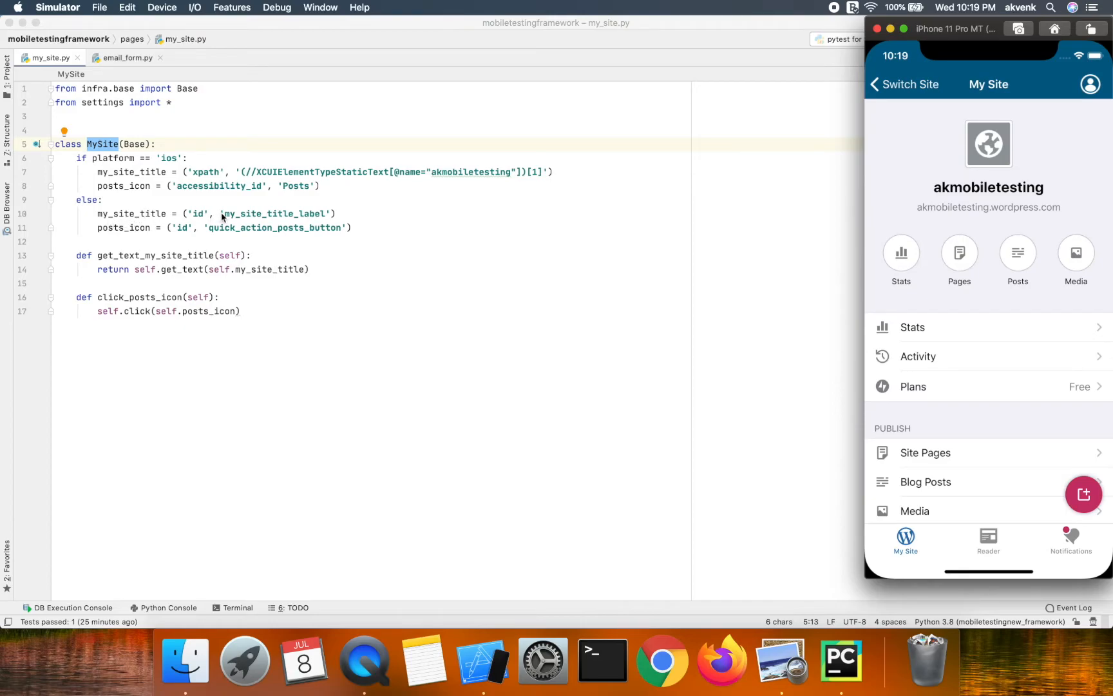
mouse_move(144, 222)
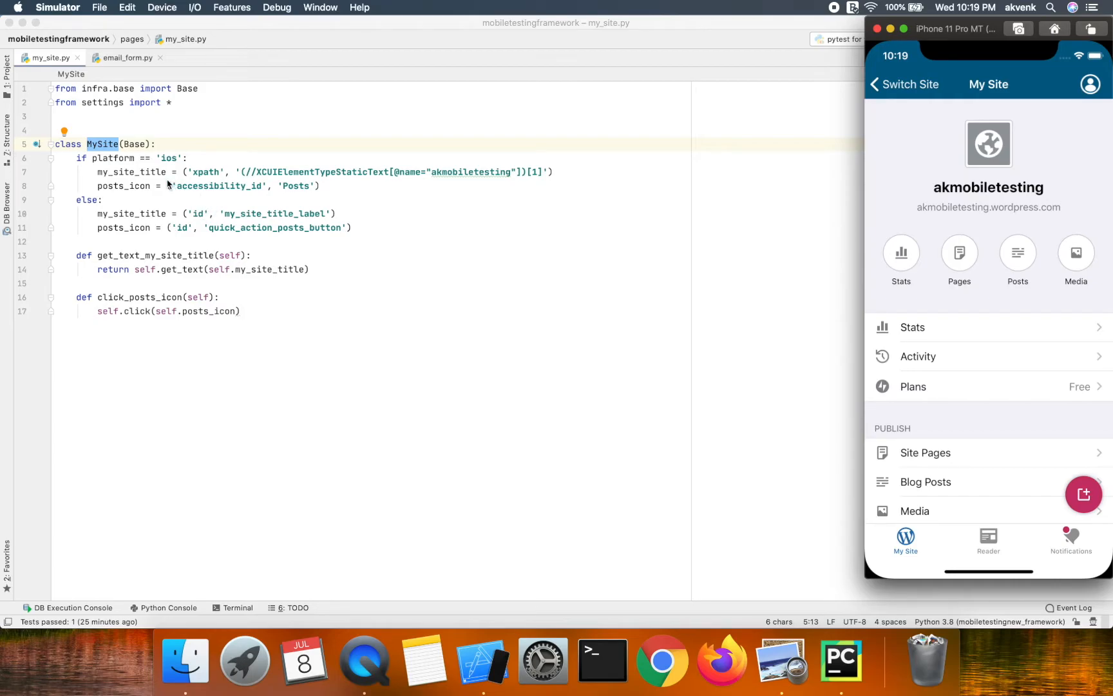
mouse_move(139, 175)
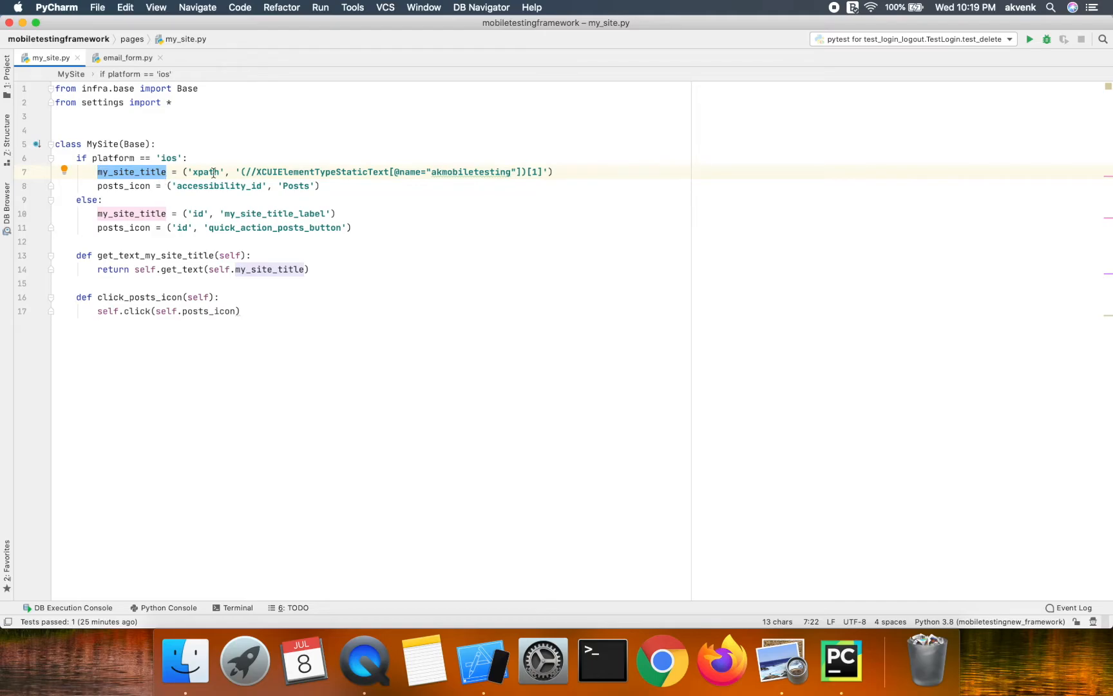
double_click(206, 171)
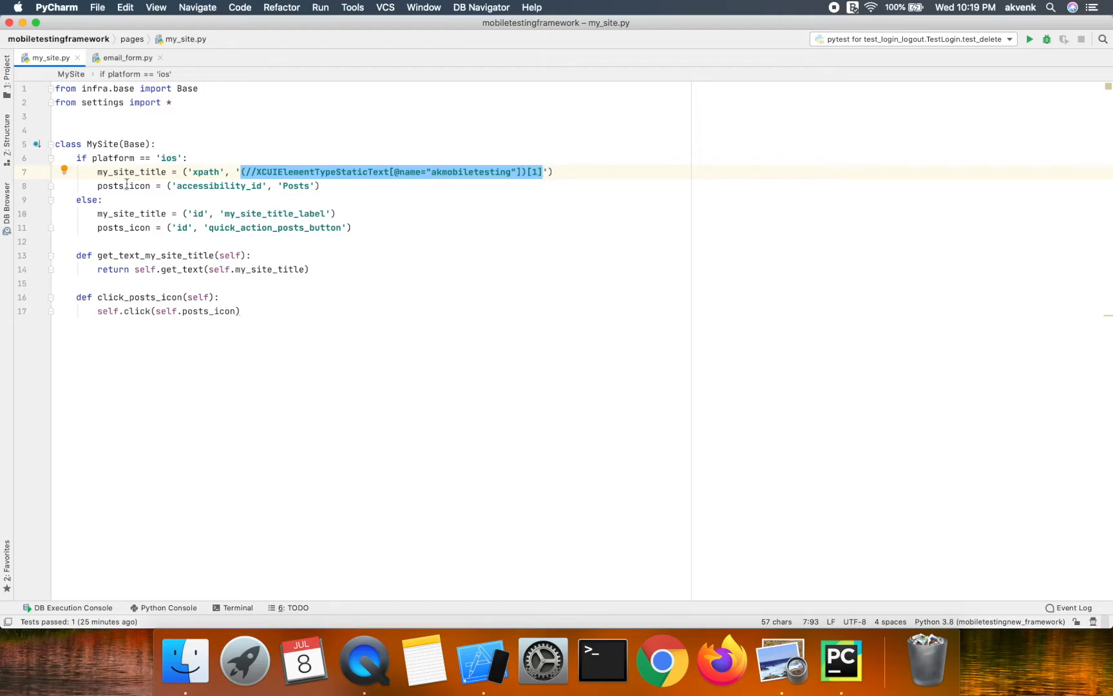
double_click(123, 185)
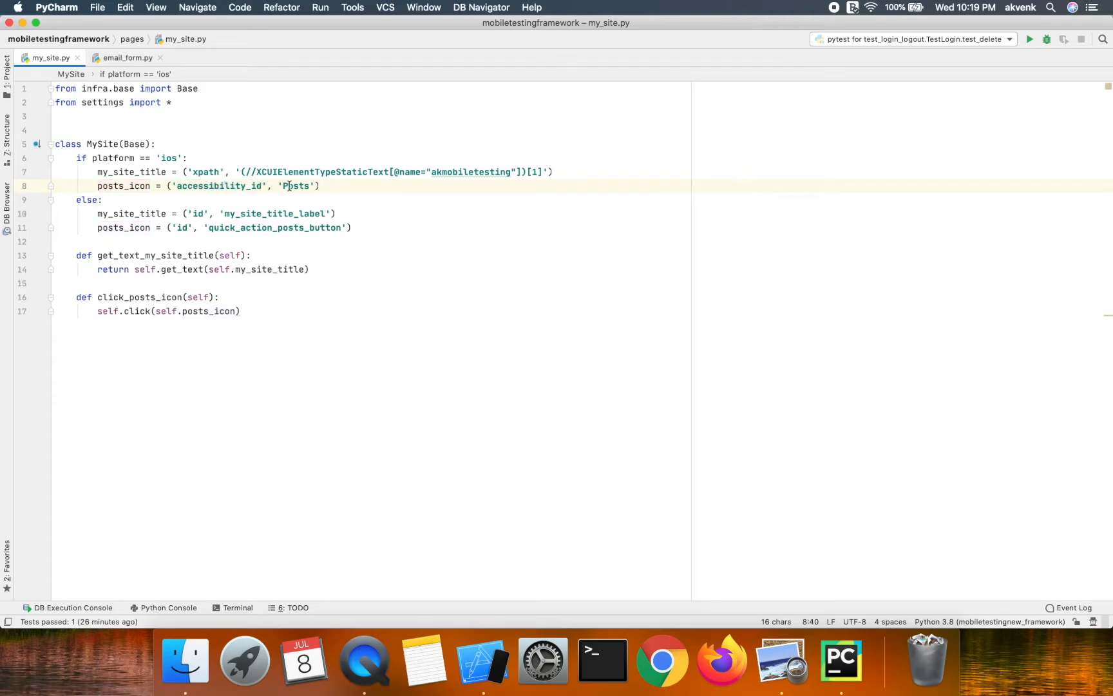
double_click(297, 186)
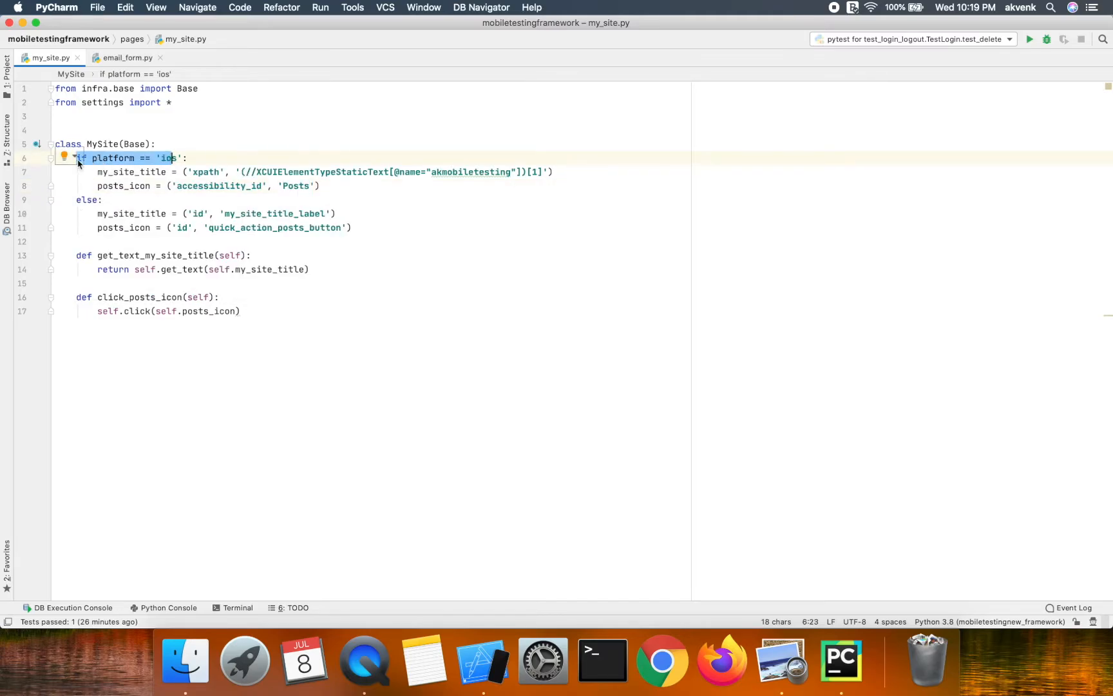
click(187, 158)
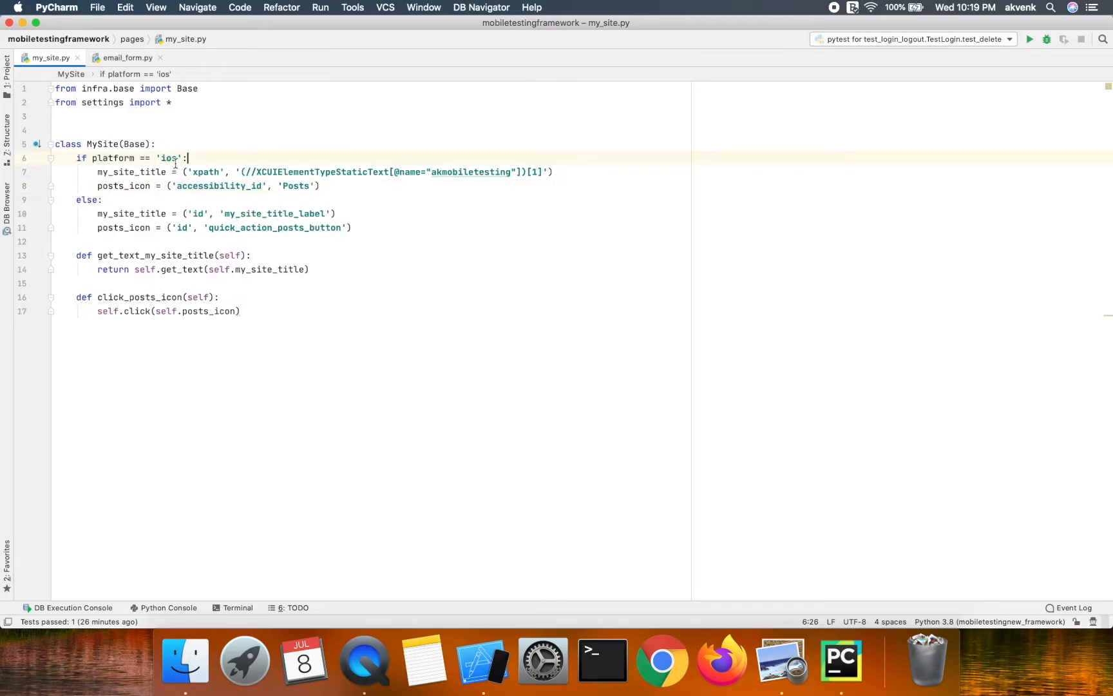
double_click(165, 158)
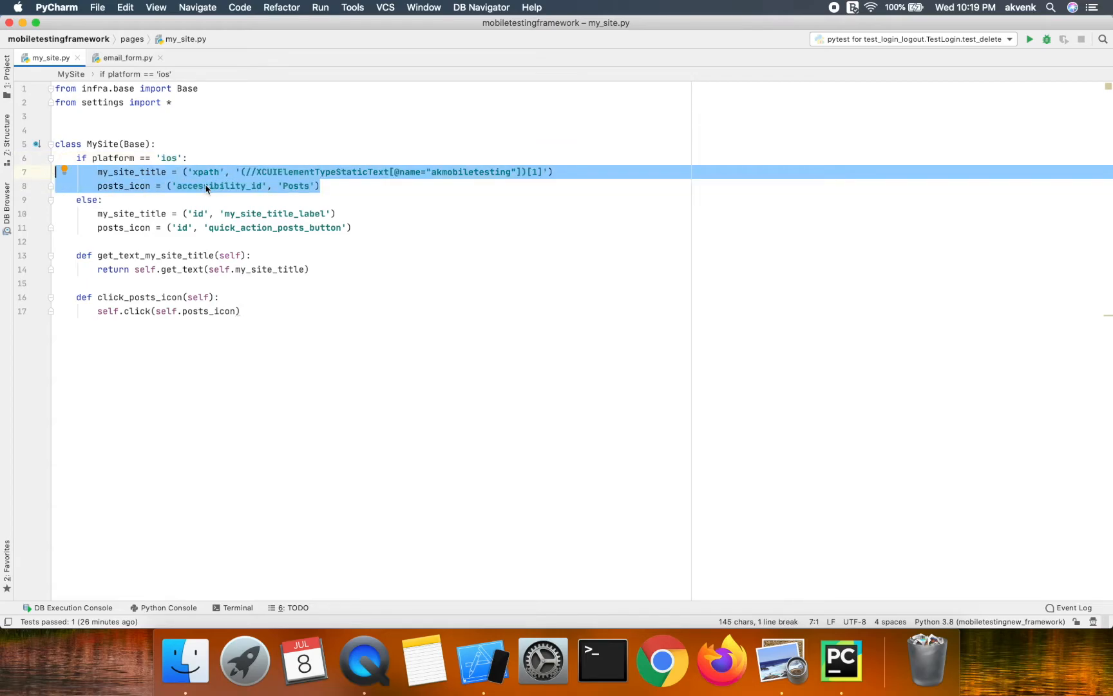
double_click(86, 200)
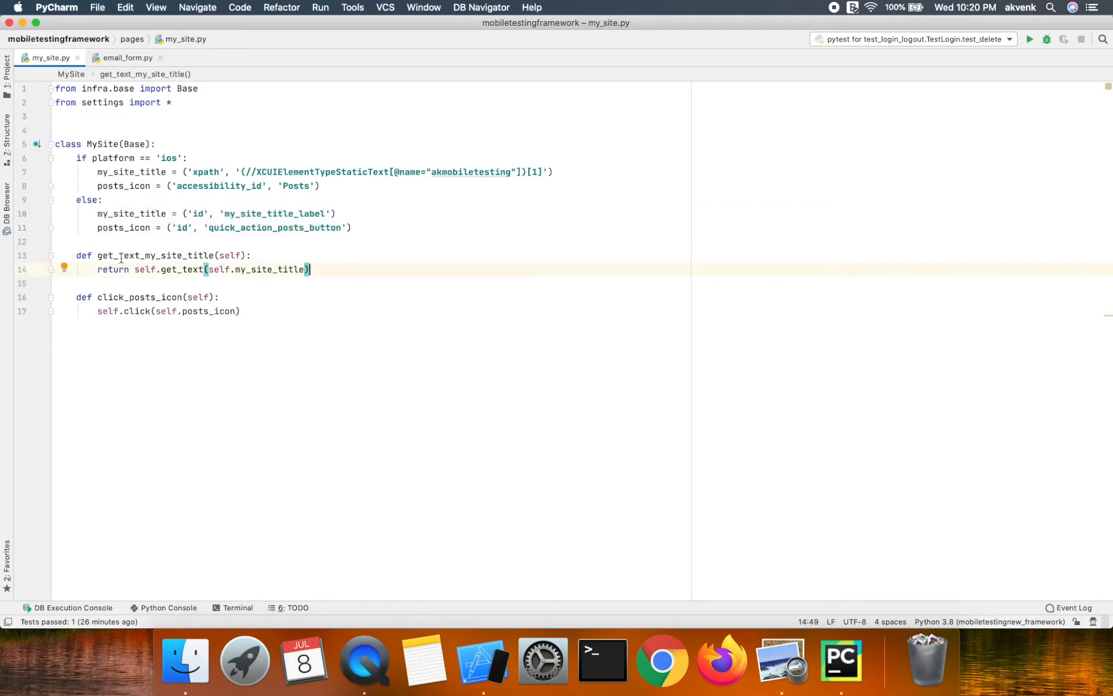
- Highlight the get_text_my_site_title method in my_site.py beside the simulator's My Site screen
click(143, 255)
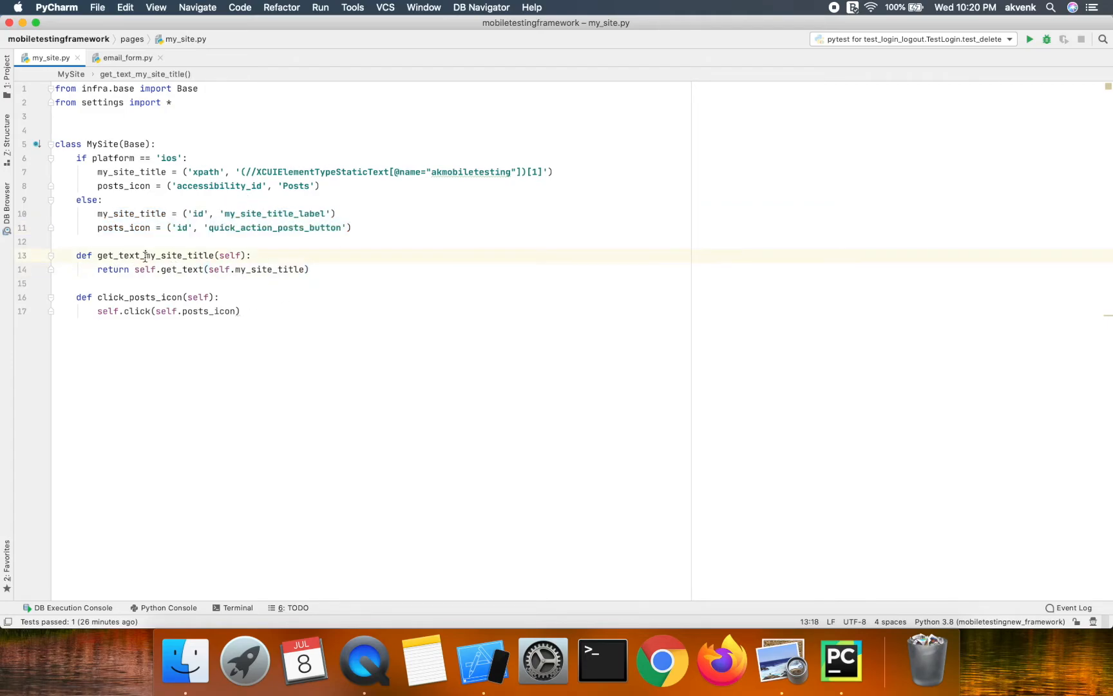
double_click(153, 255)
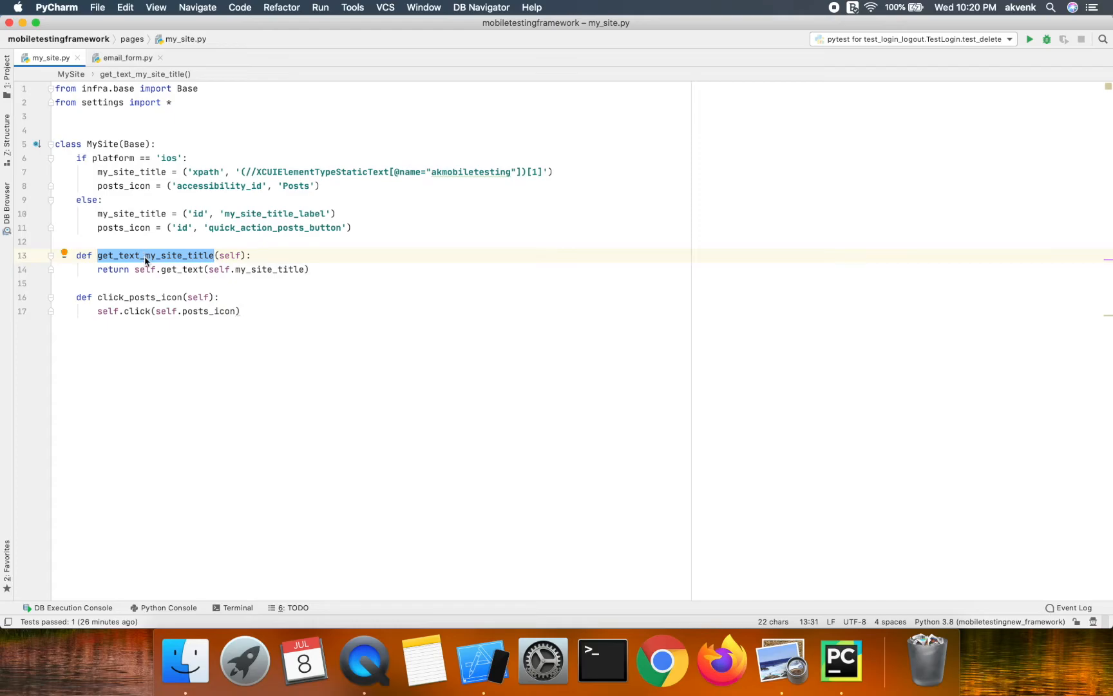
double_click(139, 297)
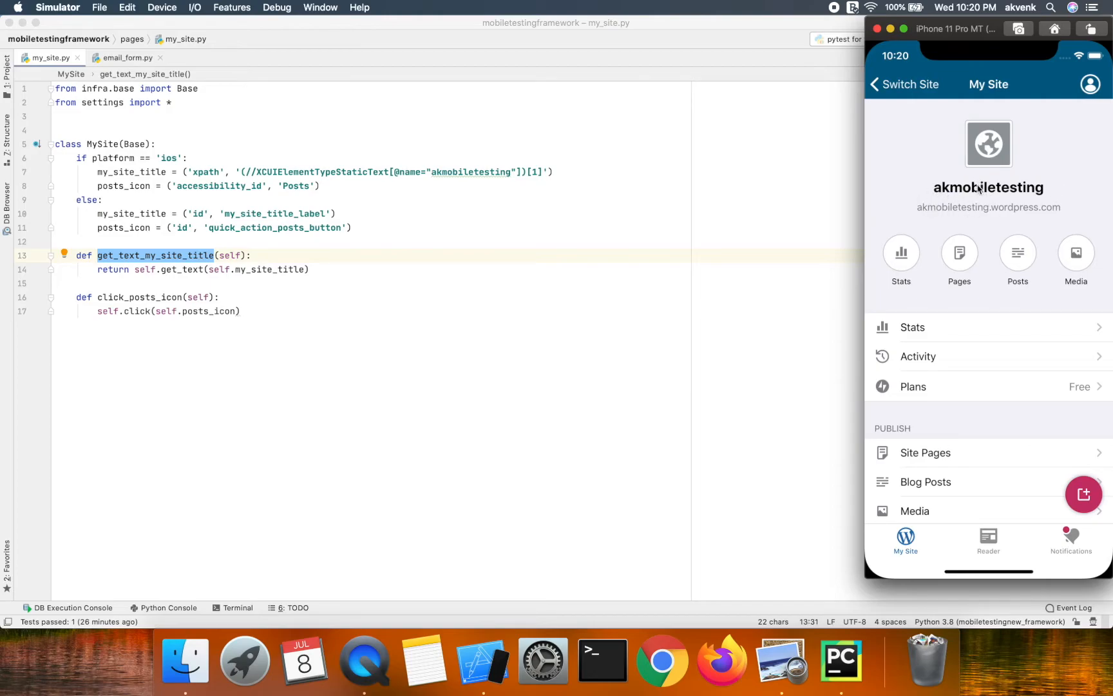
mouse_move(1040, 201)
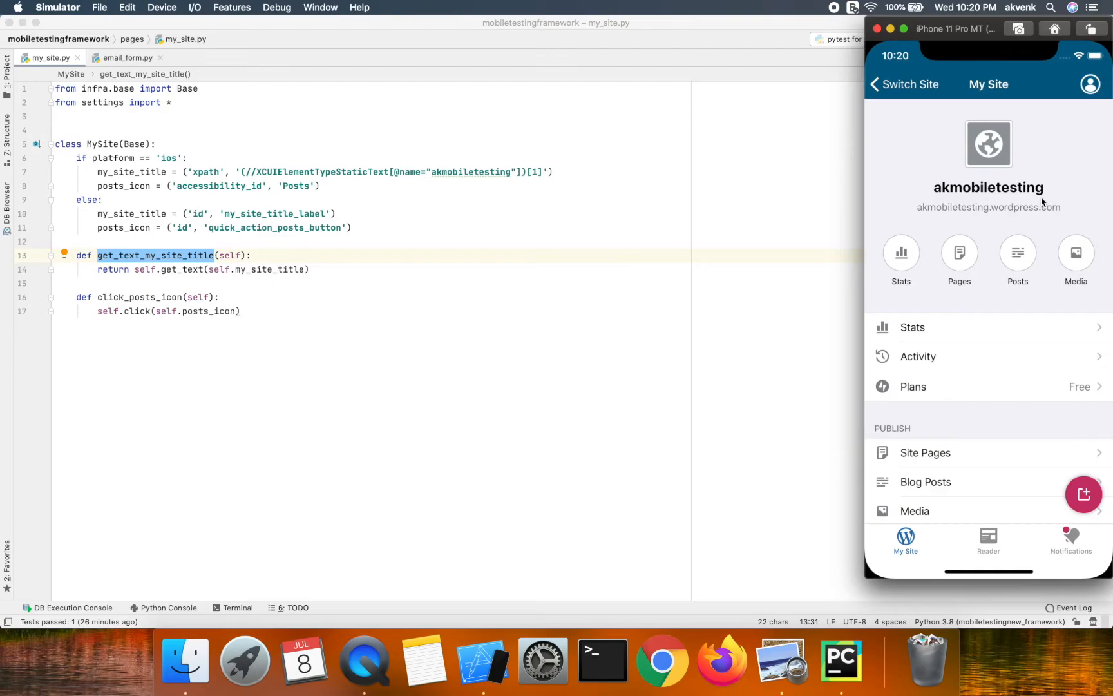
mouse_move(1001, 189)
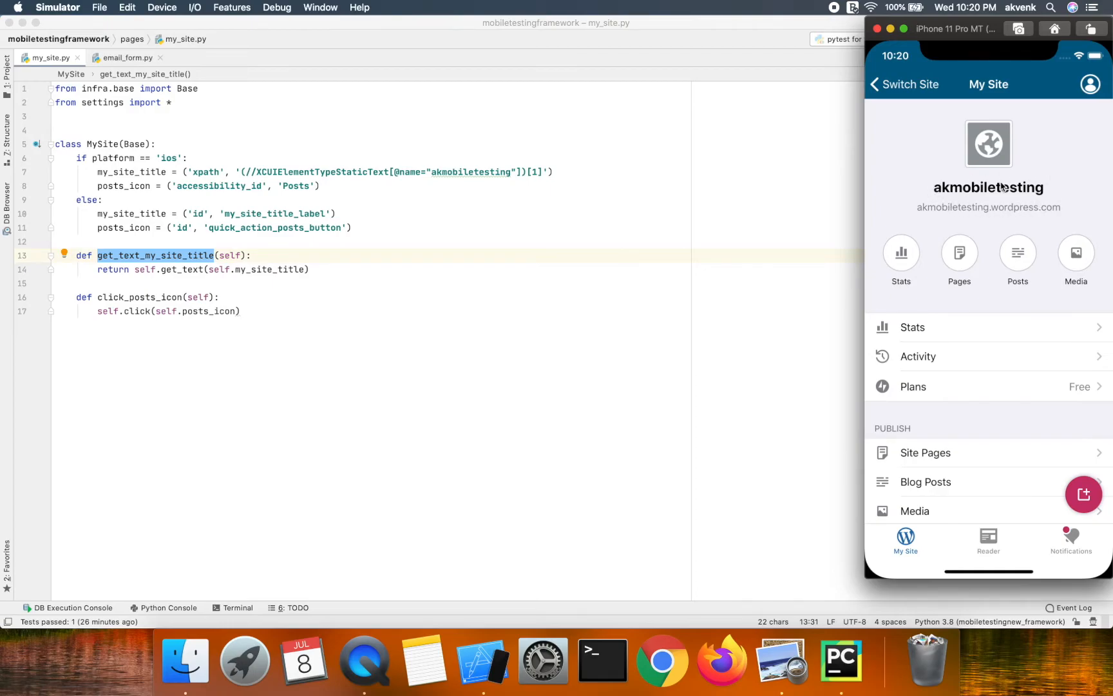
mouse_move(159, 251)
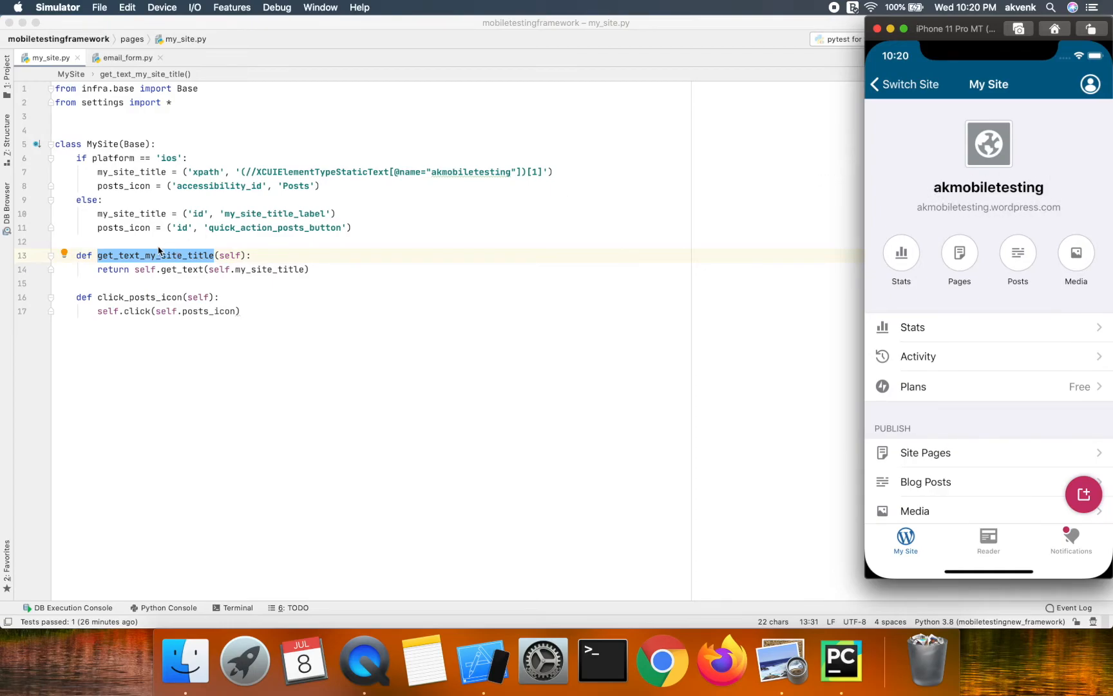
mouse_move(143, 265)
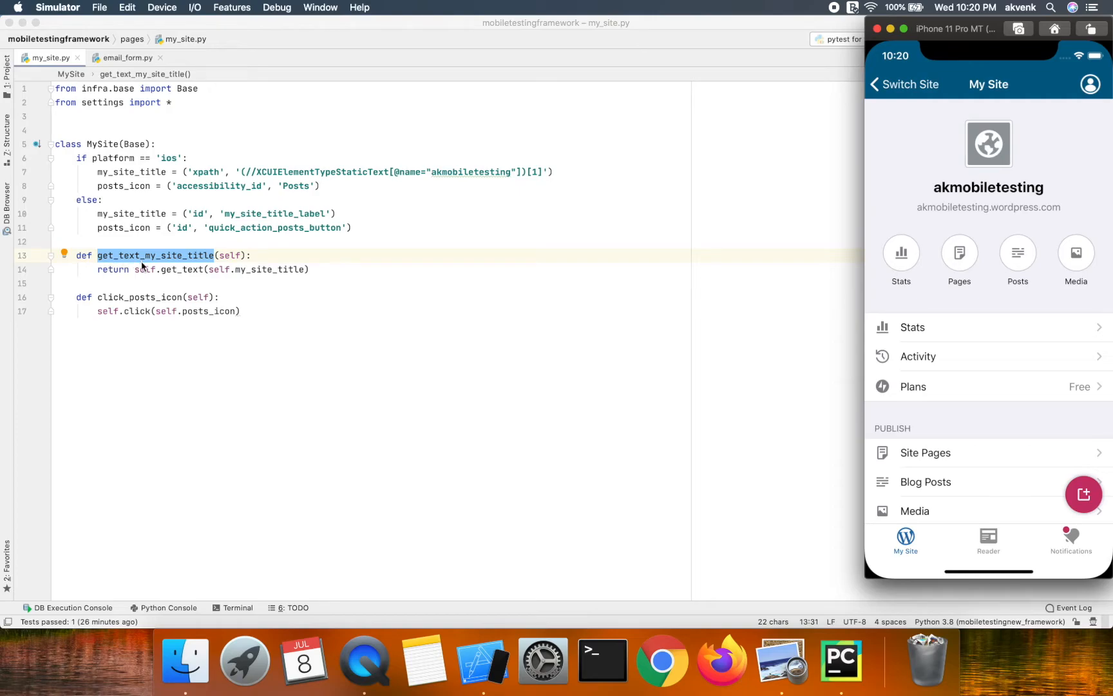
mouse_move(178, 275)
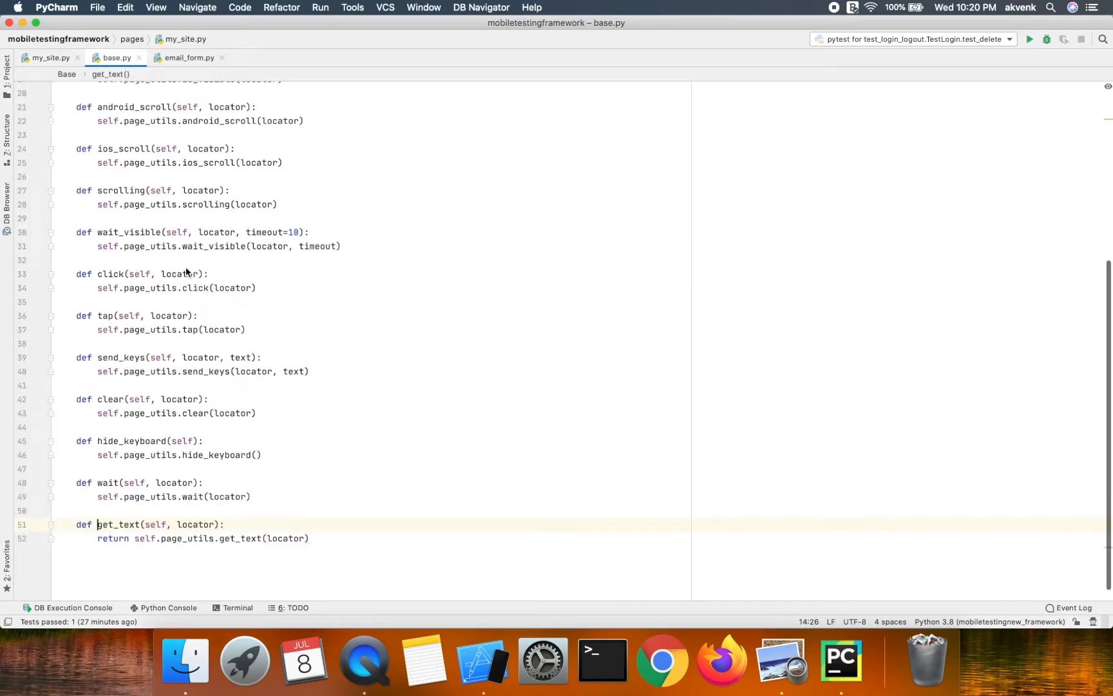
- Review get_text in page_utils.py — wait_visible then return element.text — and return to my_site.py
click(153, 524)
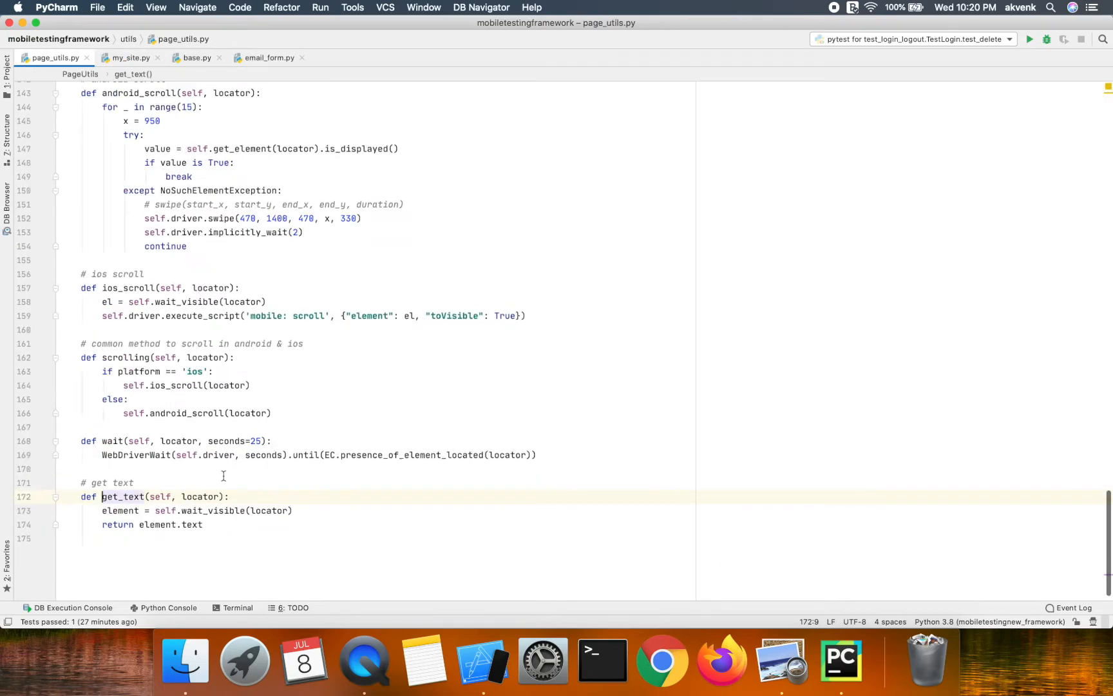
click(203, 524)
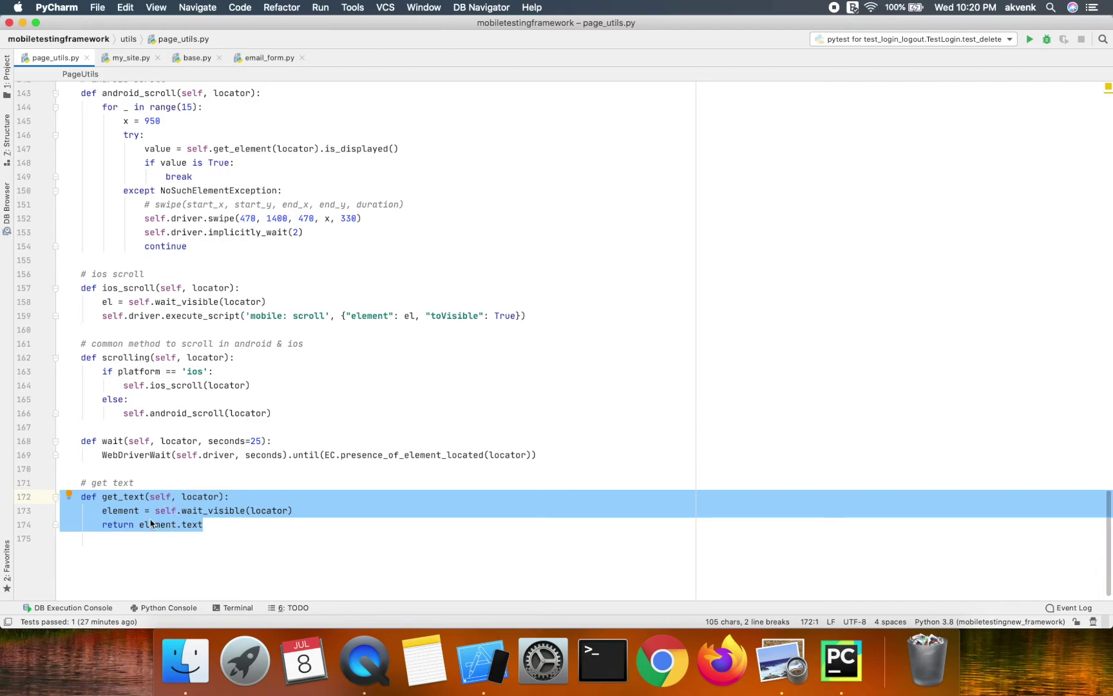
double_click(124, 496)
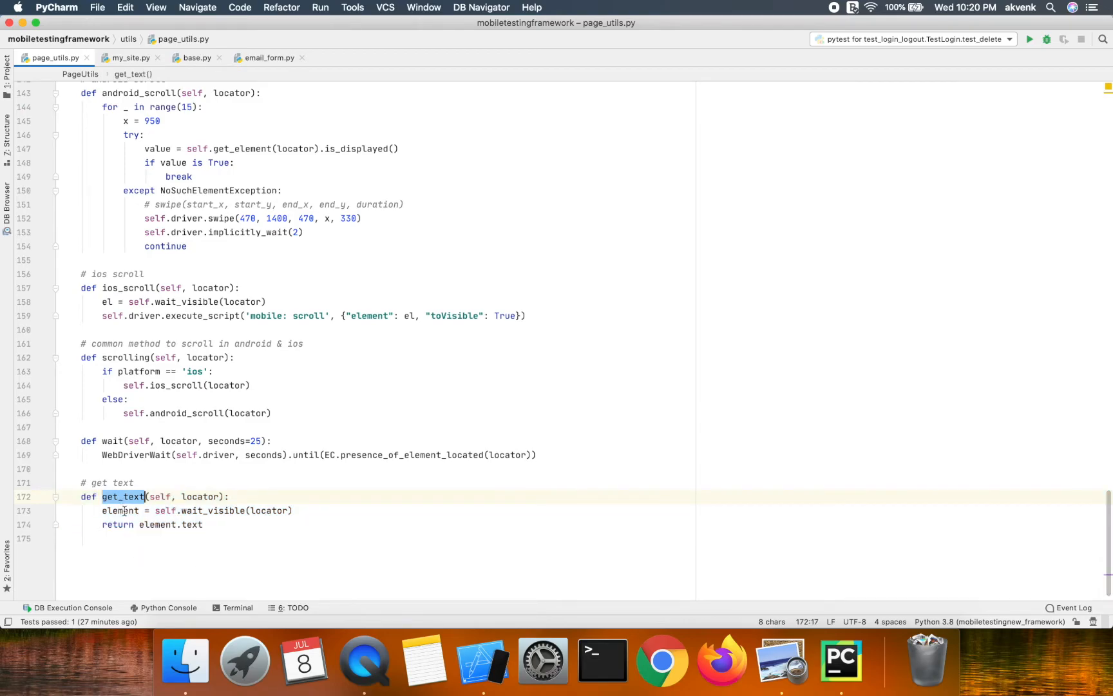
double_click(201, 496)
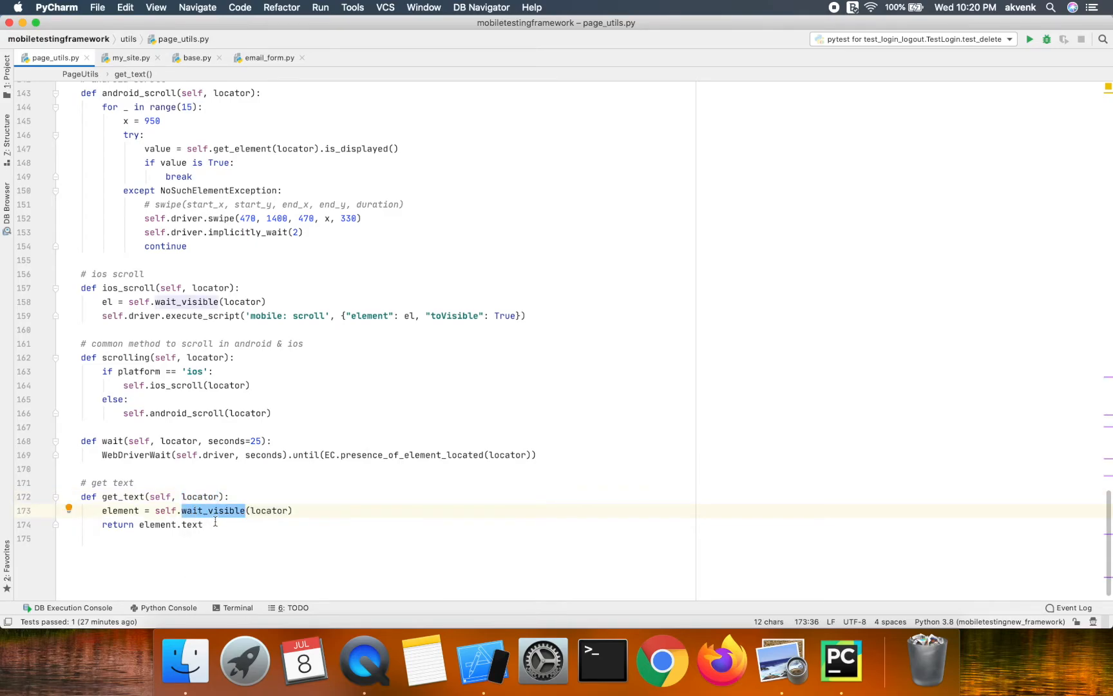
click(203, 525)
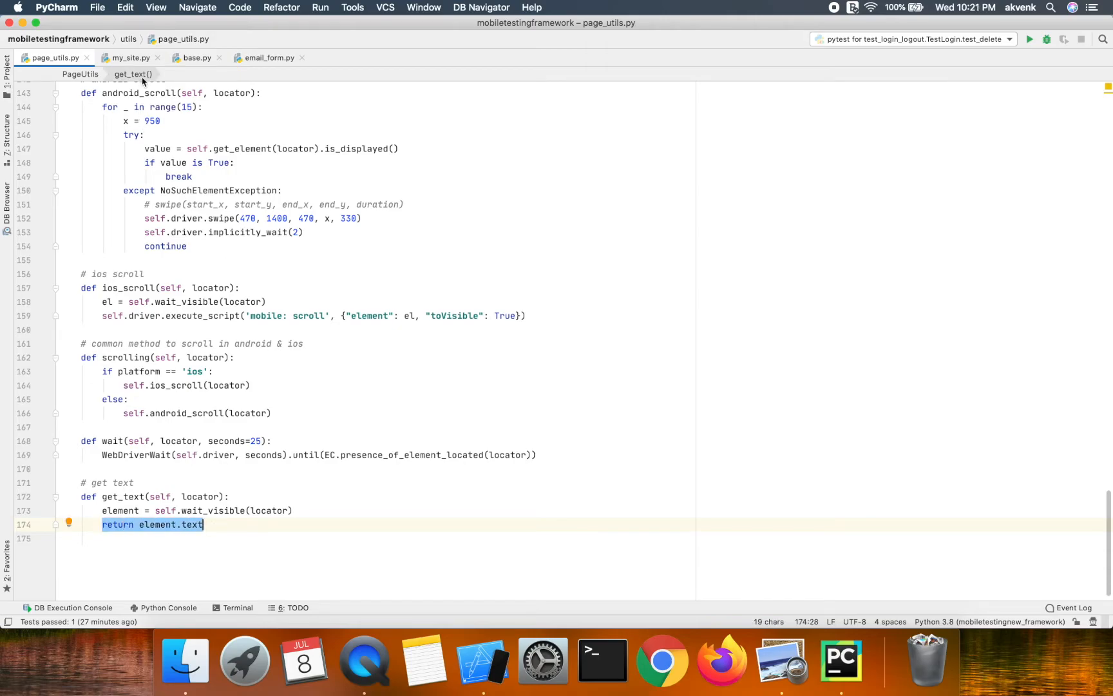
click(130, 58)
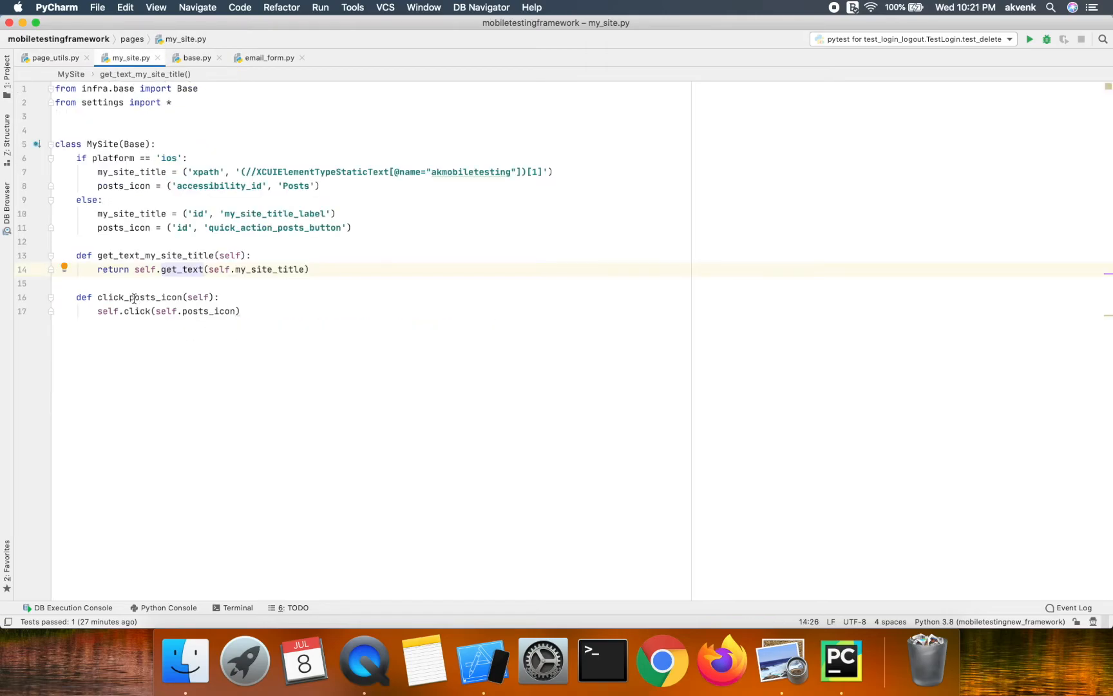
double_click(138, 296)
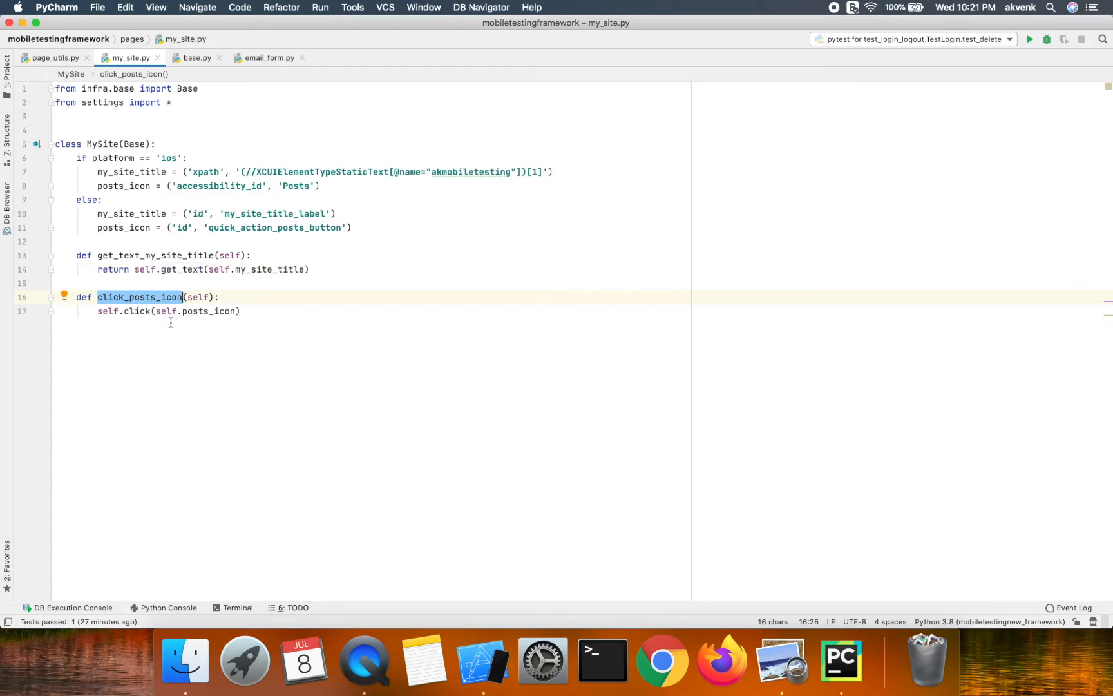
double_click(137, 311)
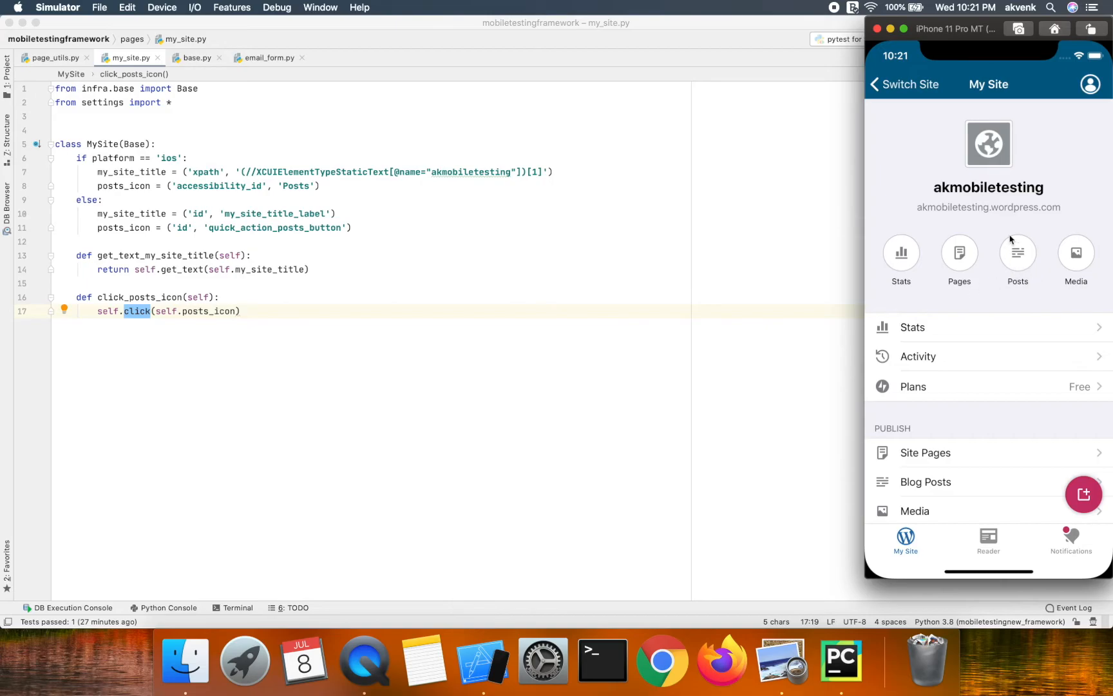
mouse_move(1024, 256)
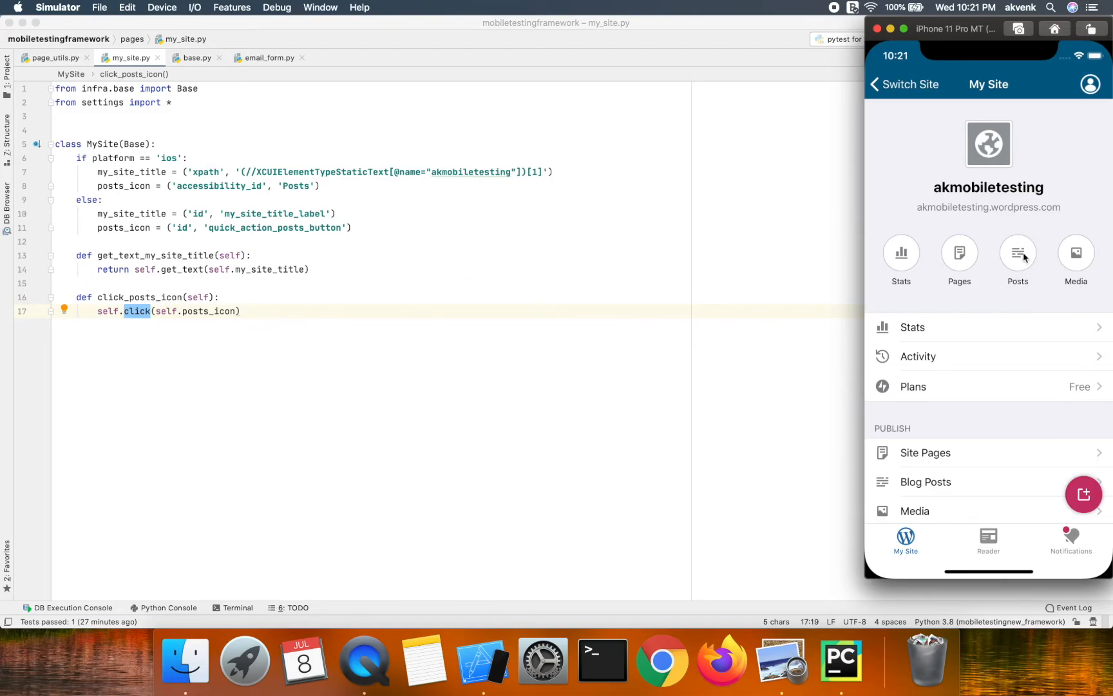
mouse_move(1020, 262)
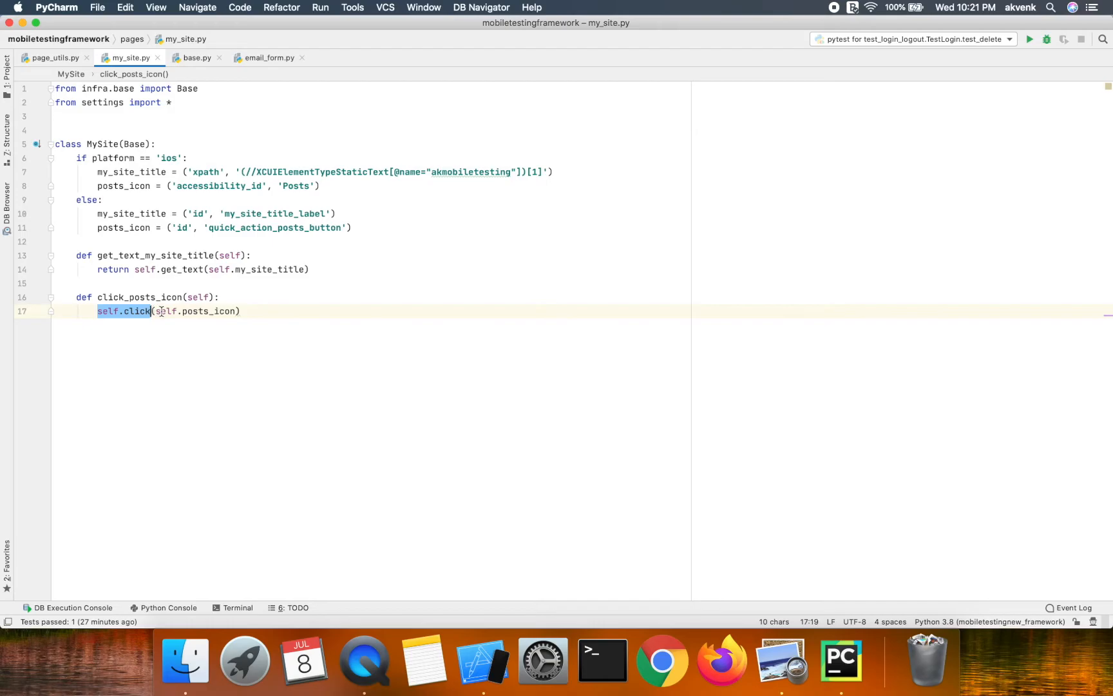
double_click(198, 311)
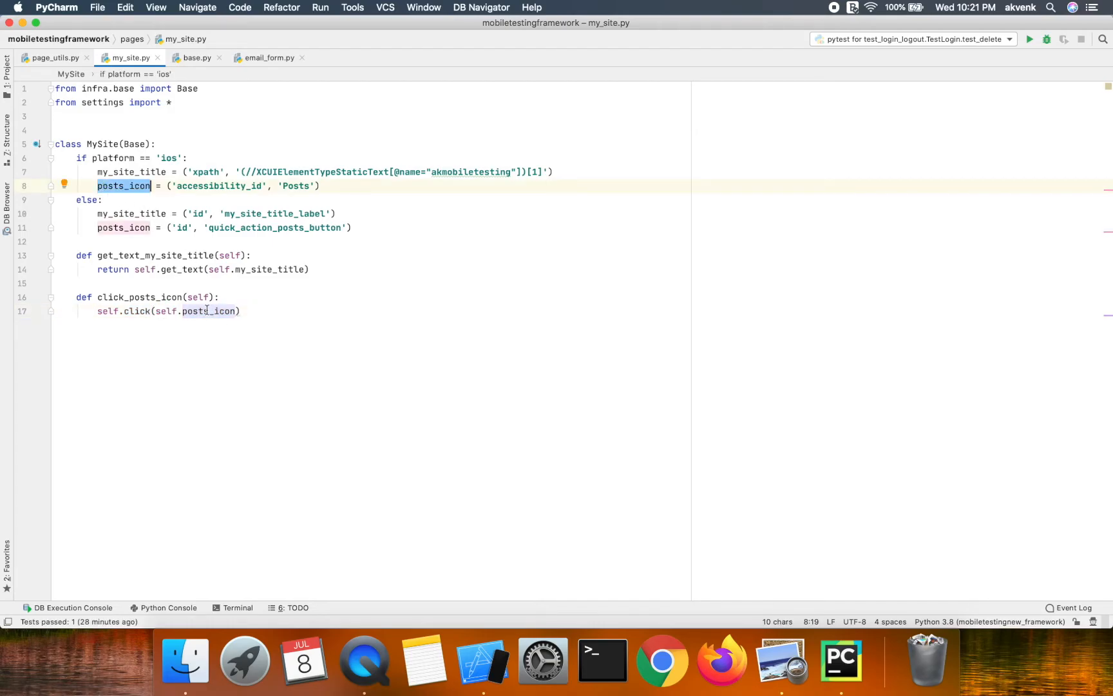
click(358, 185)
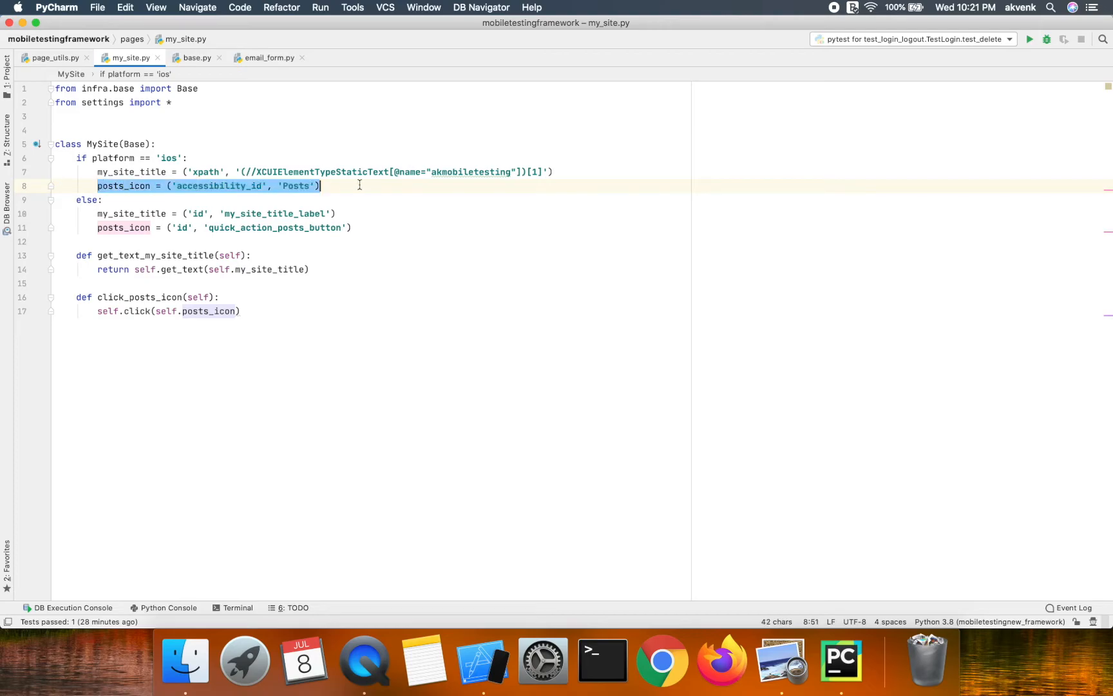
mouse_move(142, 310)
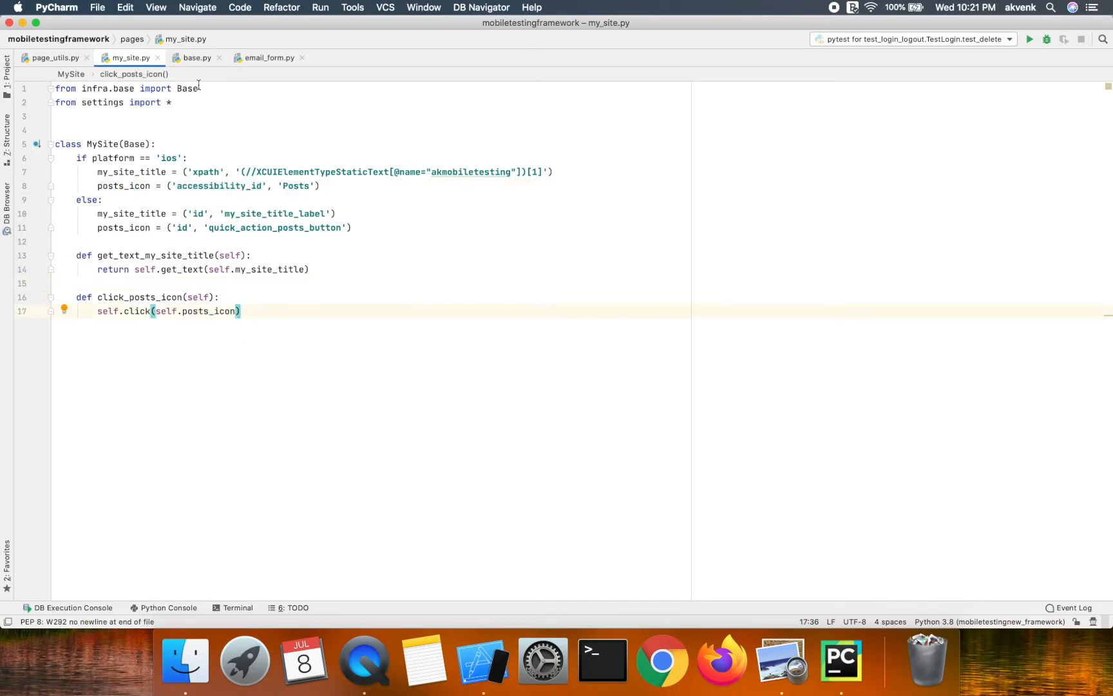
- Review EmailForm's email_input (Login Email Address) and email_done_button (Next) iOS locators in email_form.py
click(219, 58)
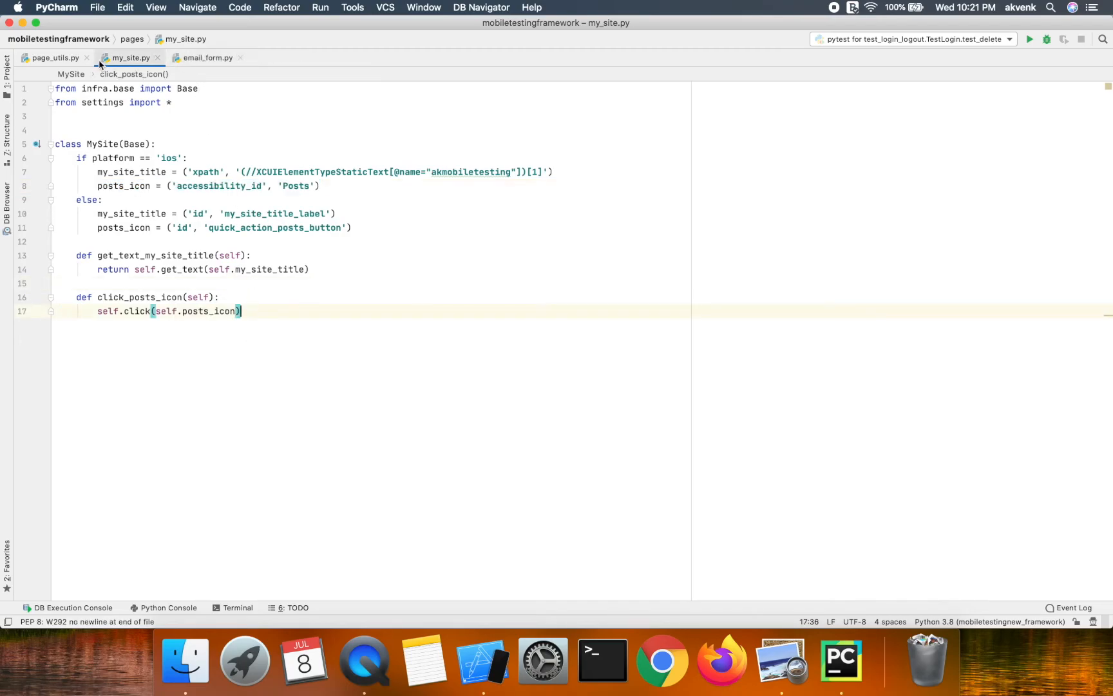
click(207, 58)
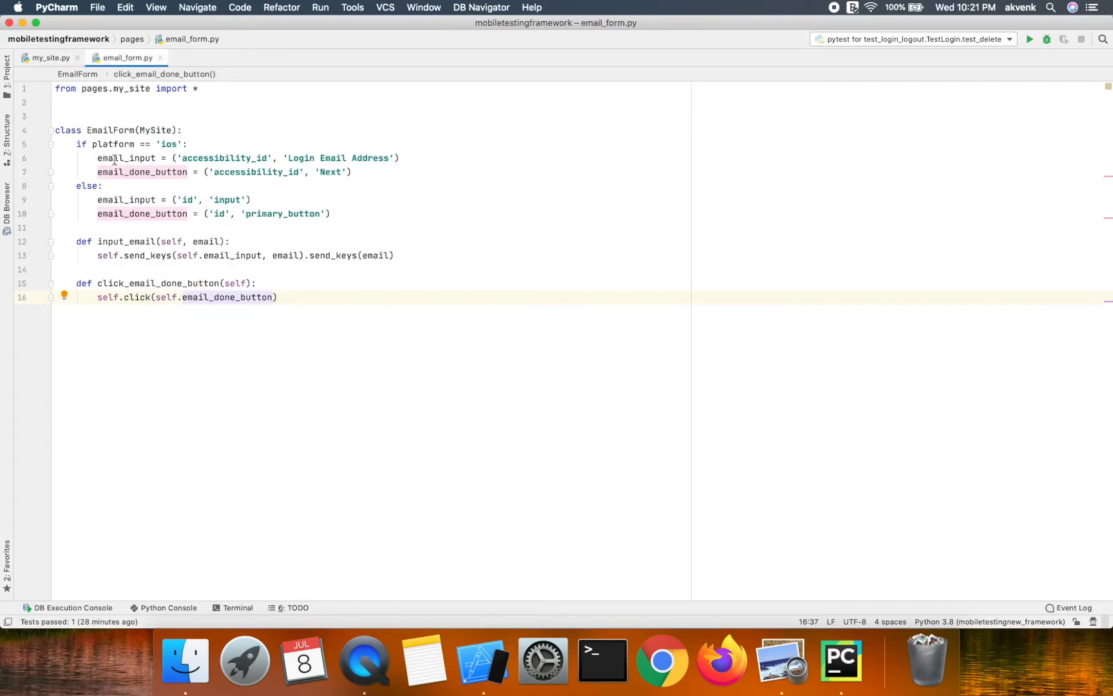
double_click(126, 157)
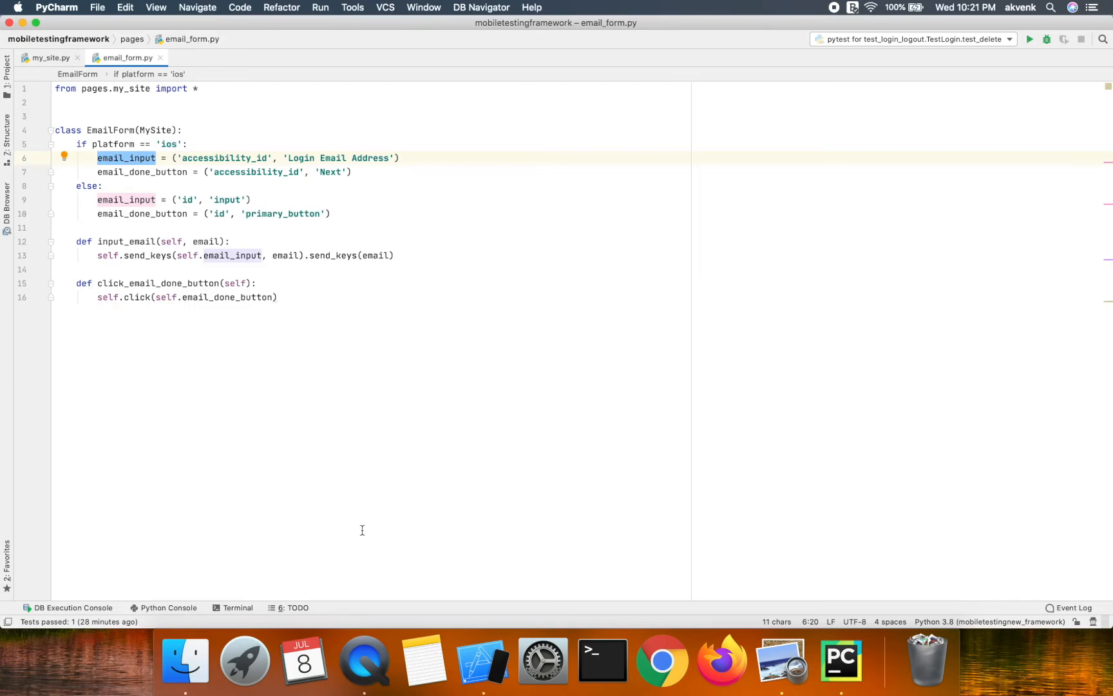
click(311, 157)
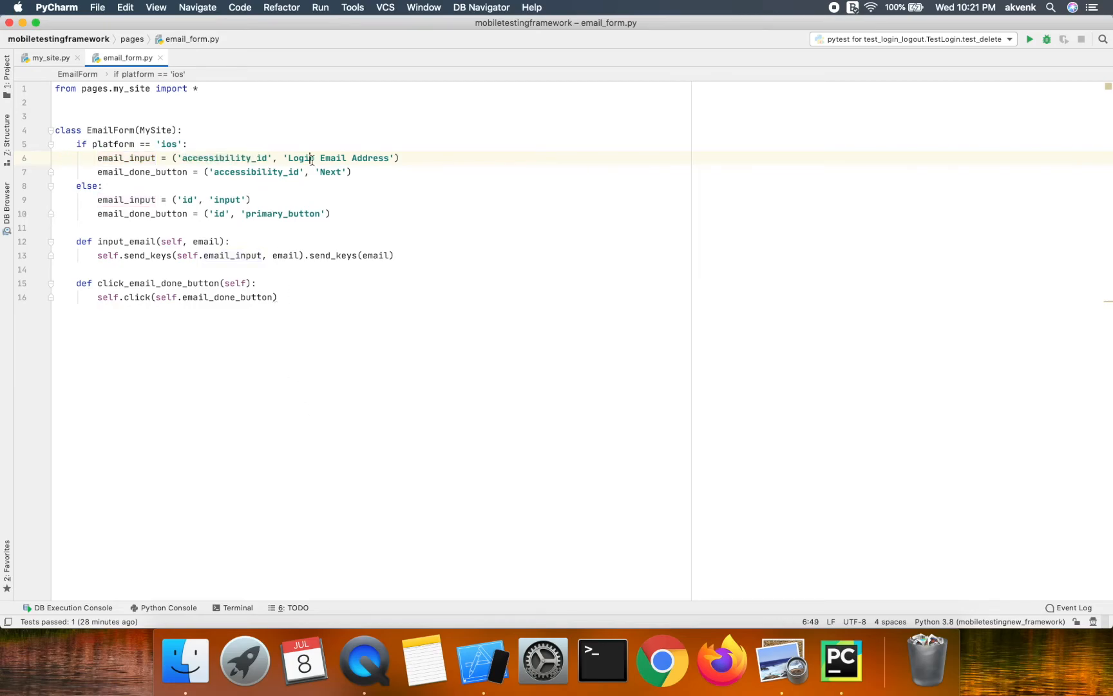
double_click(142, 171)
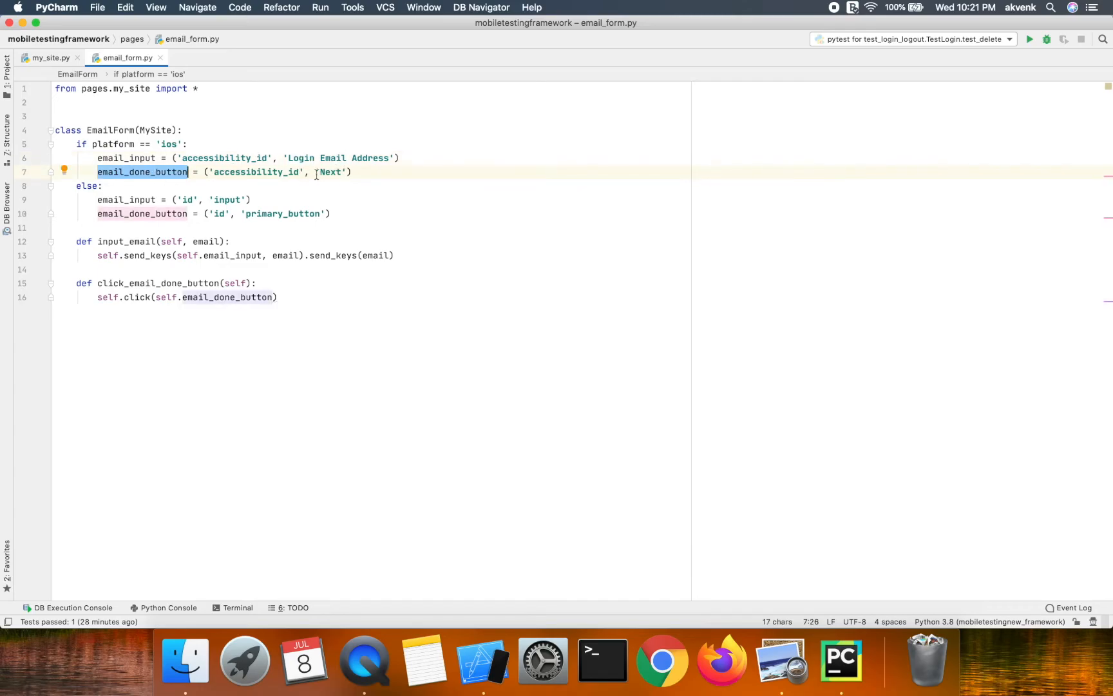
double_click(126, 241)
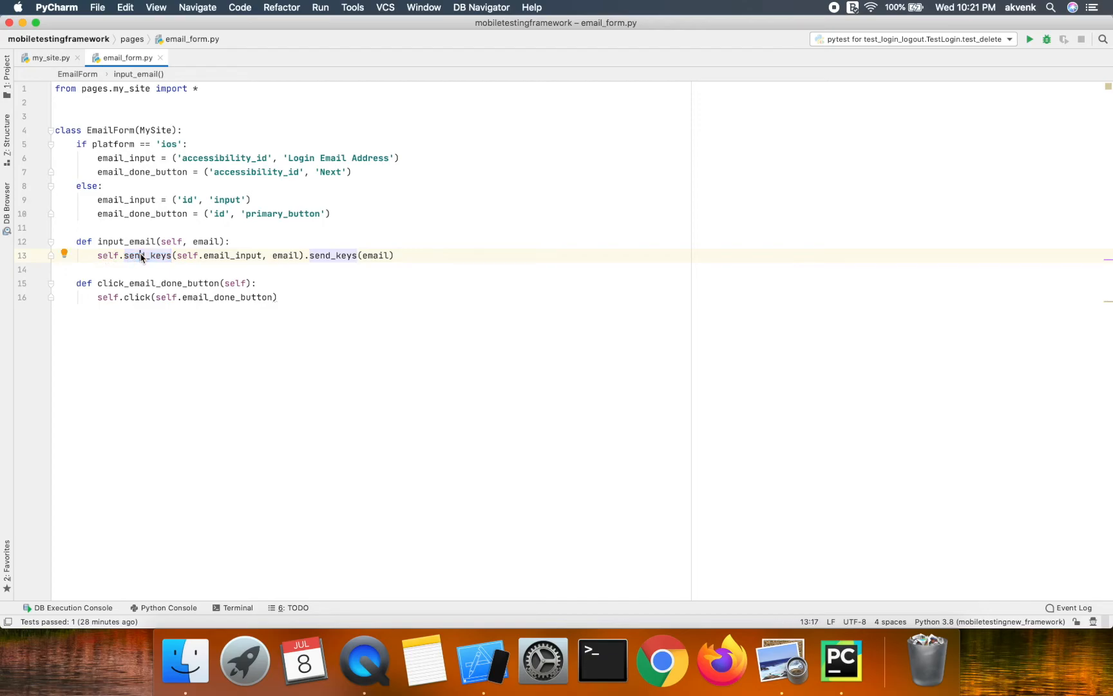
- Trace input_email's send_keys call on email_input with the email argument into page_utils.py
double_click(147, 255)
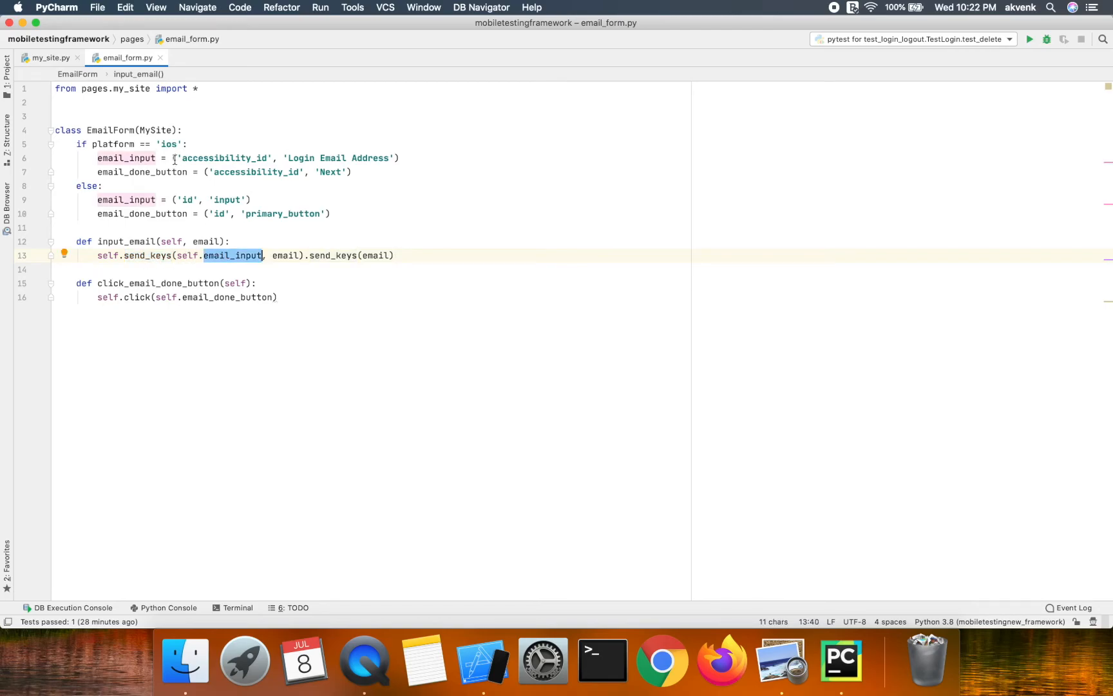
click(283, 157)
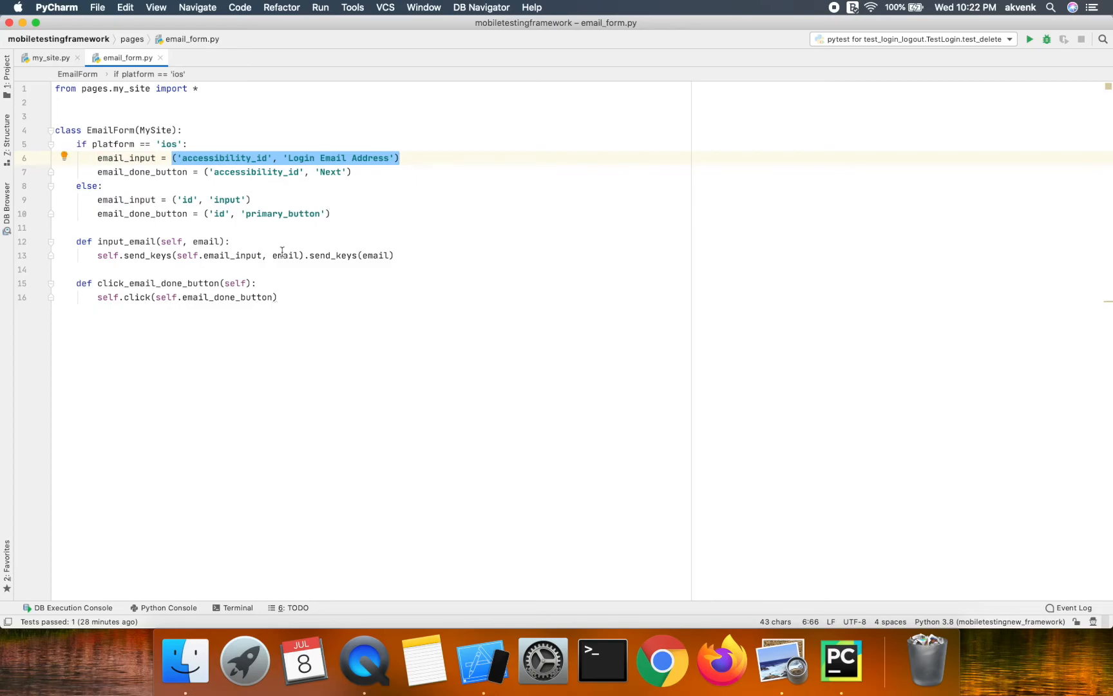
double_click(283, 255)
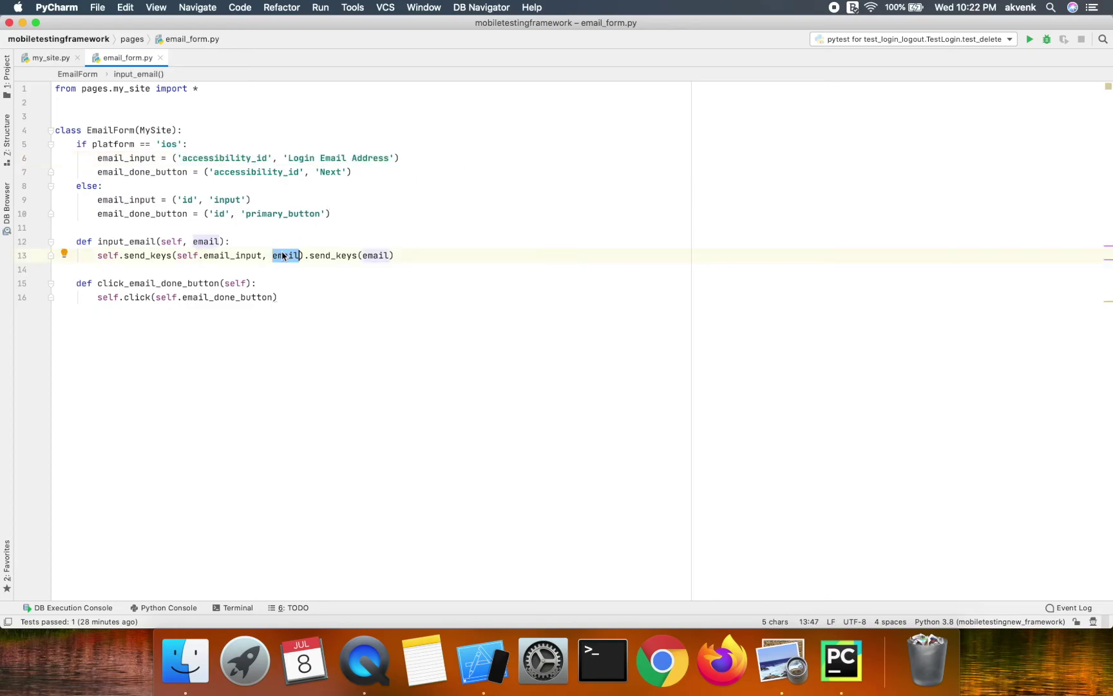
mouse_move(270, 262)
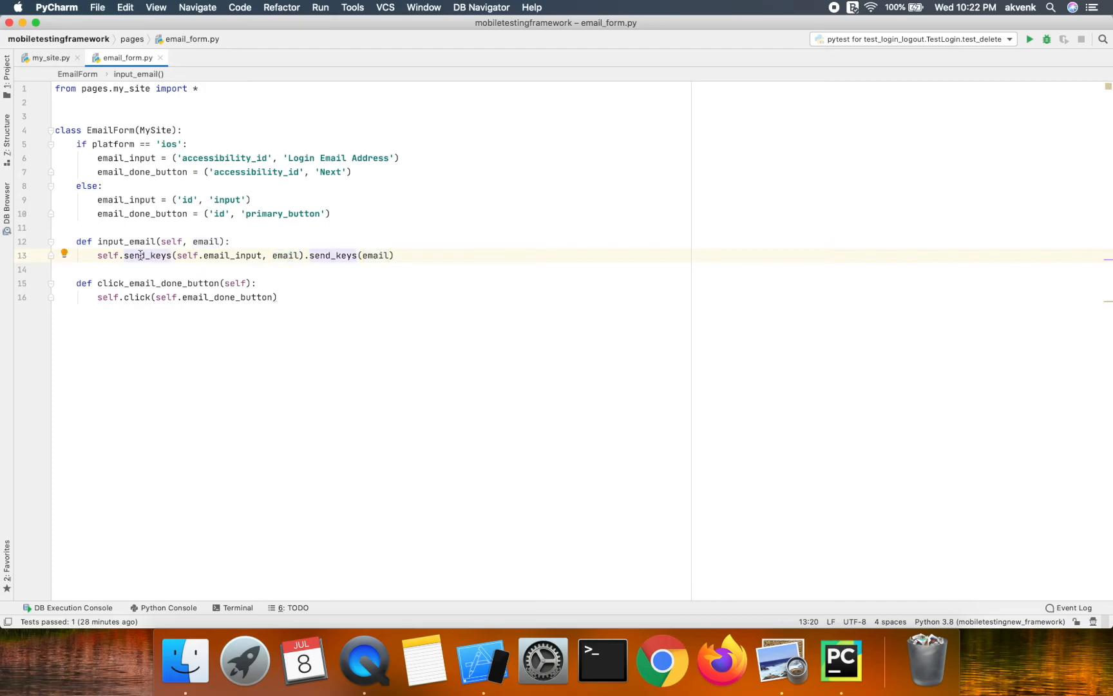
click(145, 255)
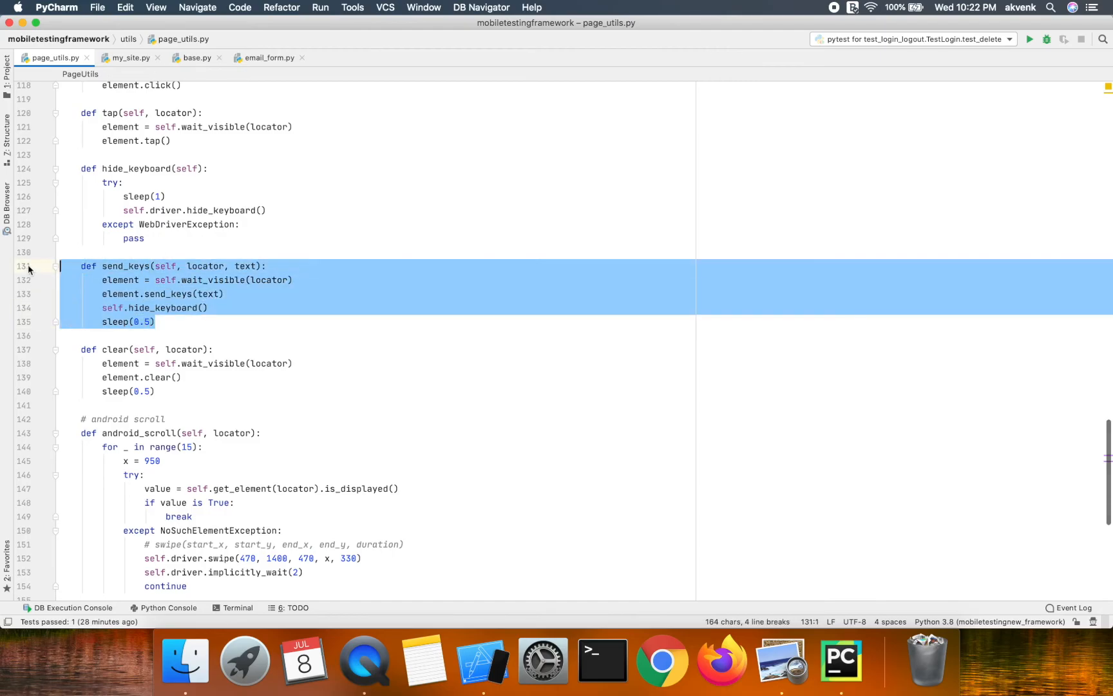
mouse_move(206, 266)
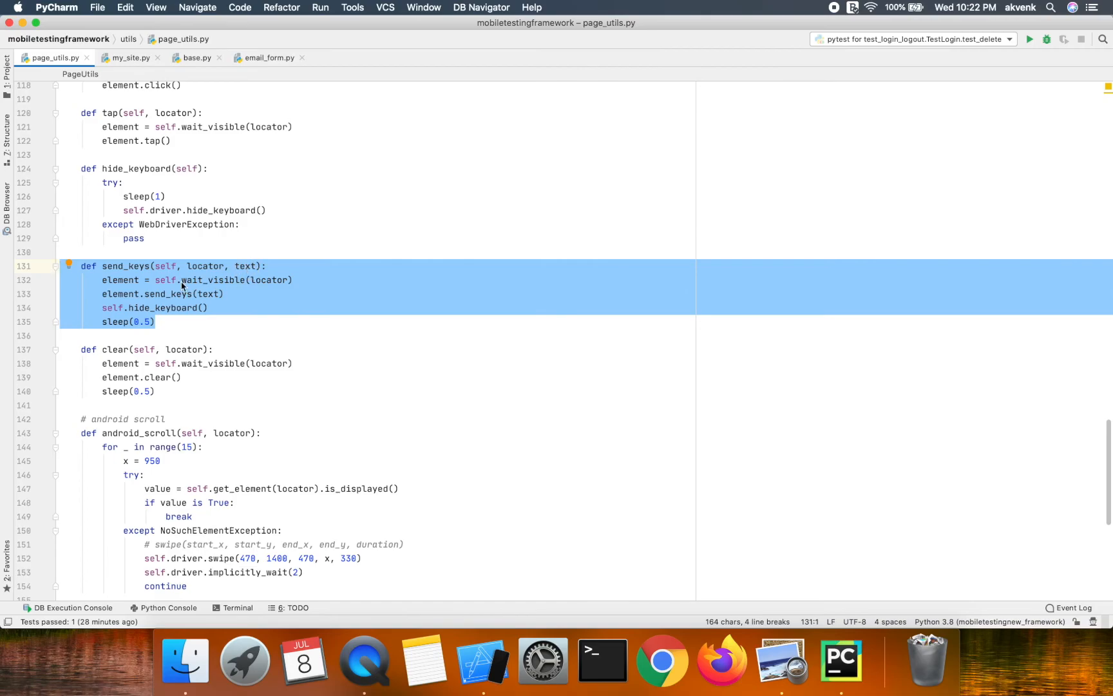
click(124, 280)
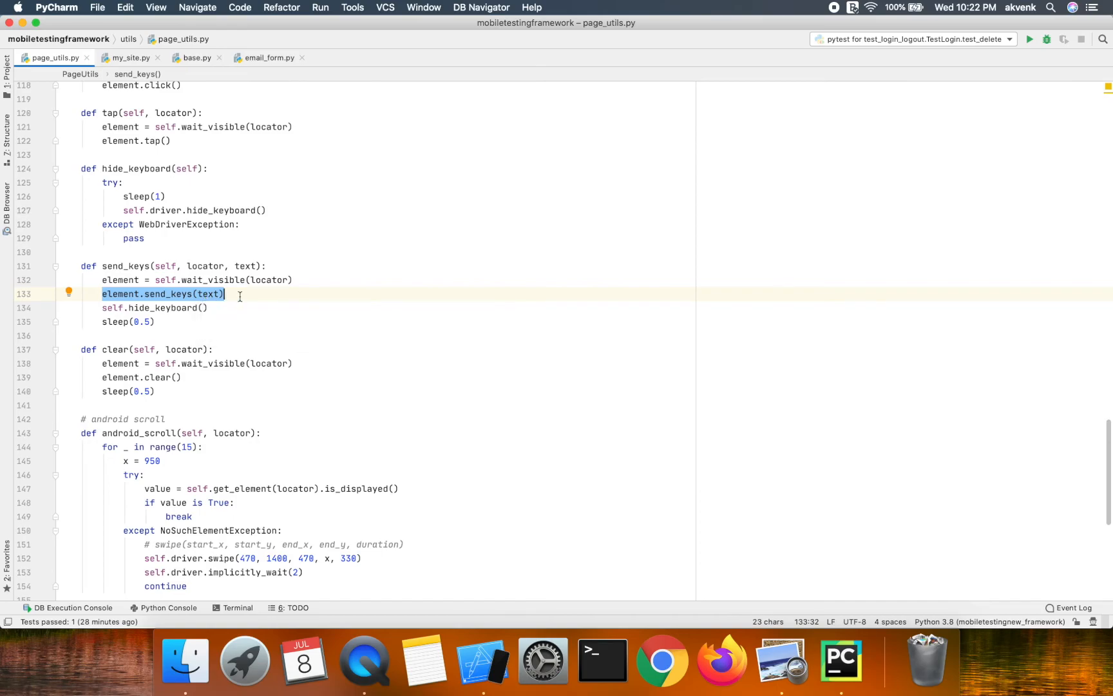
double_click(210, 294)
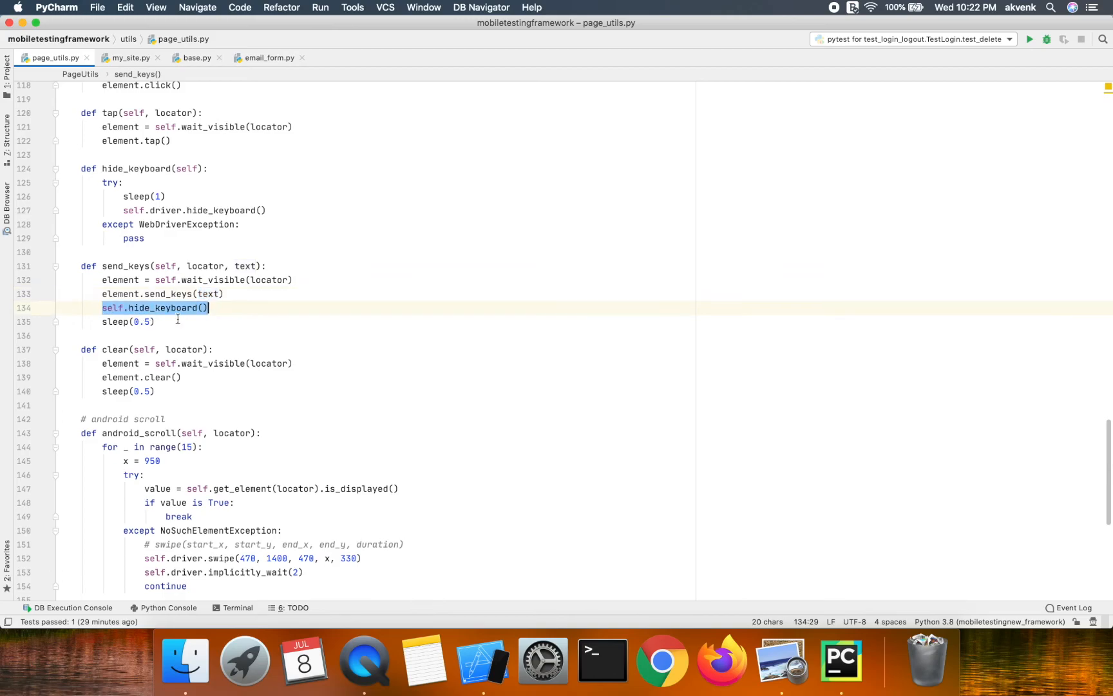
click(141, 322)
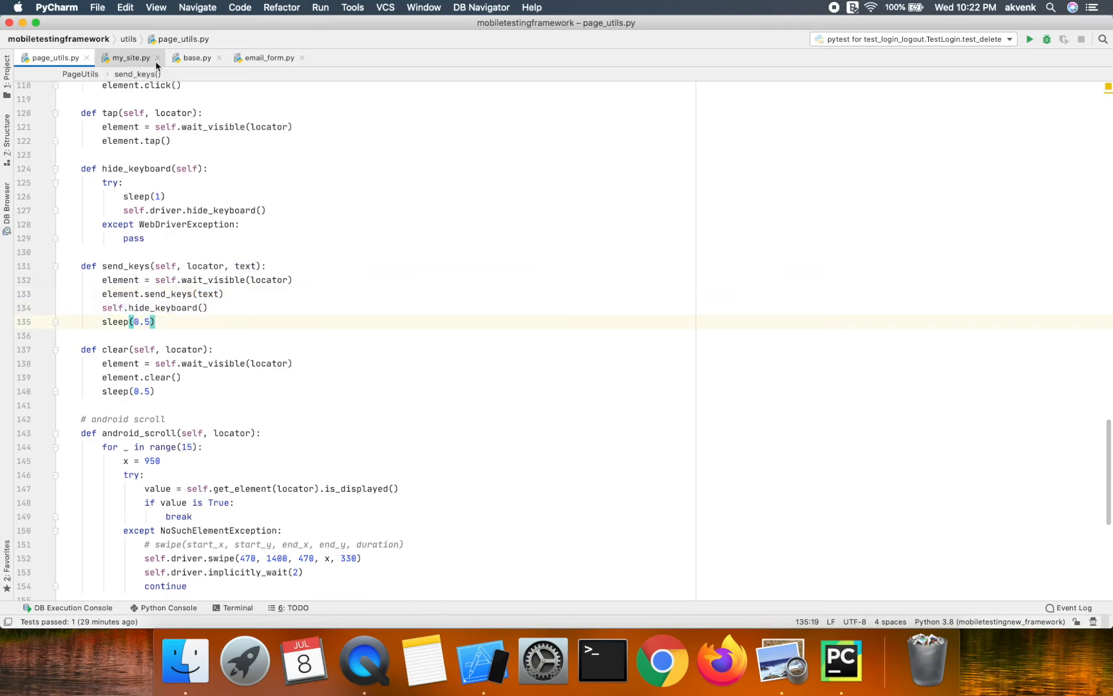
click(268, 58)
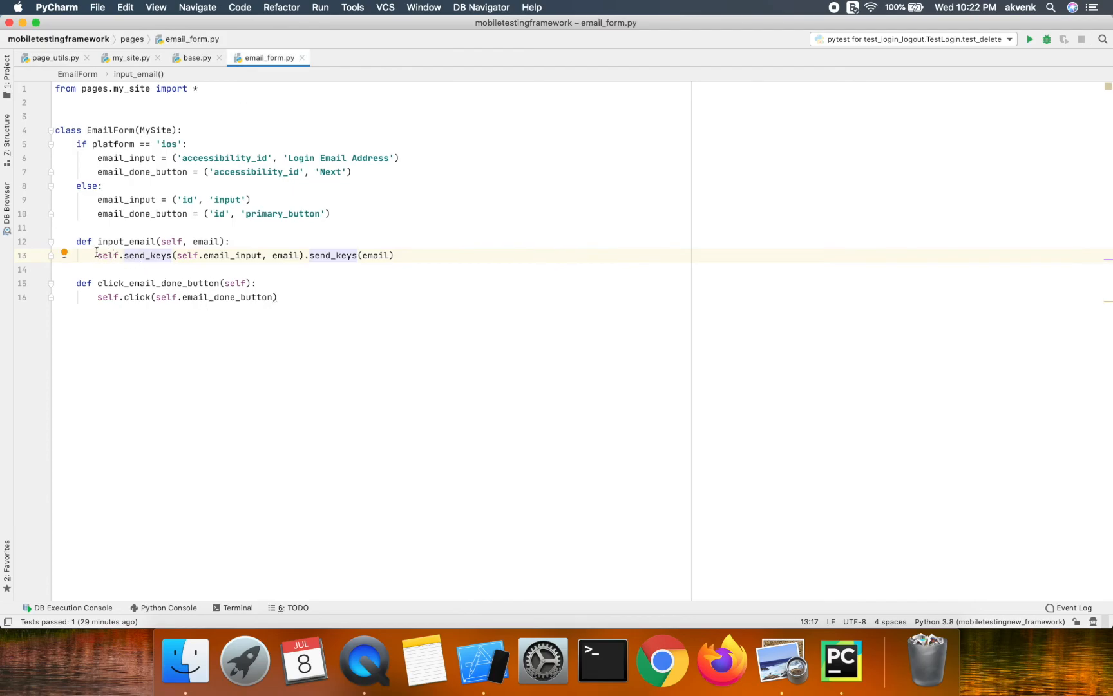
- Select the chained send_keys line and reopen the project tree on email_form.py under pages
triple_click(244, 255)
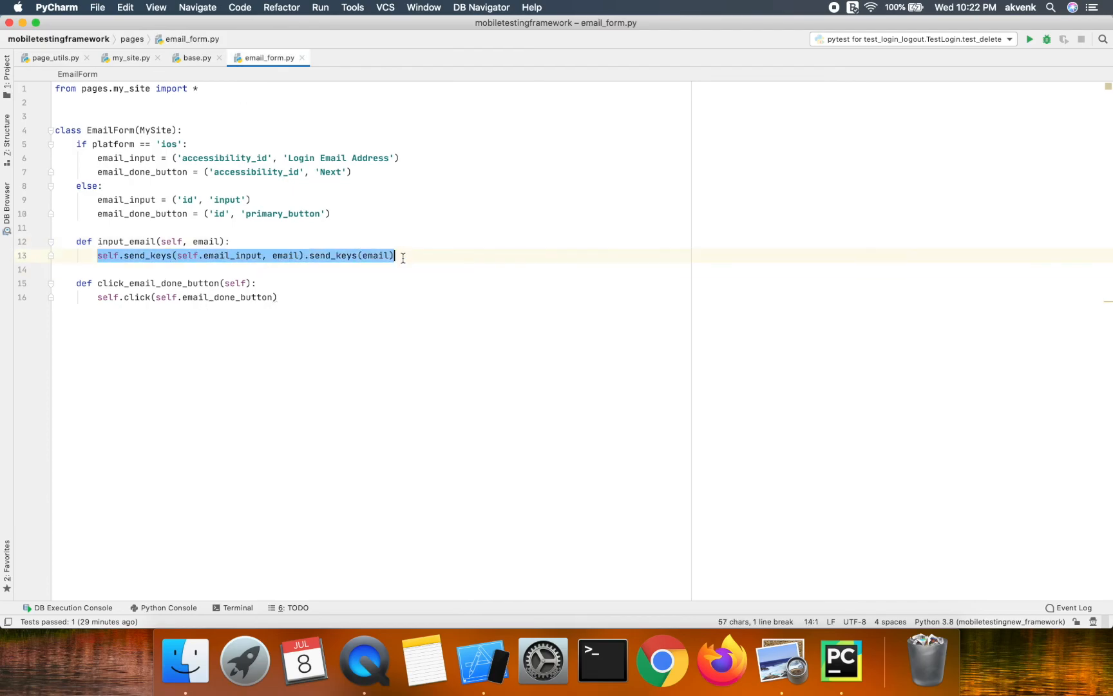
click(142, 284)
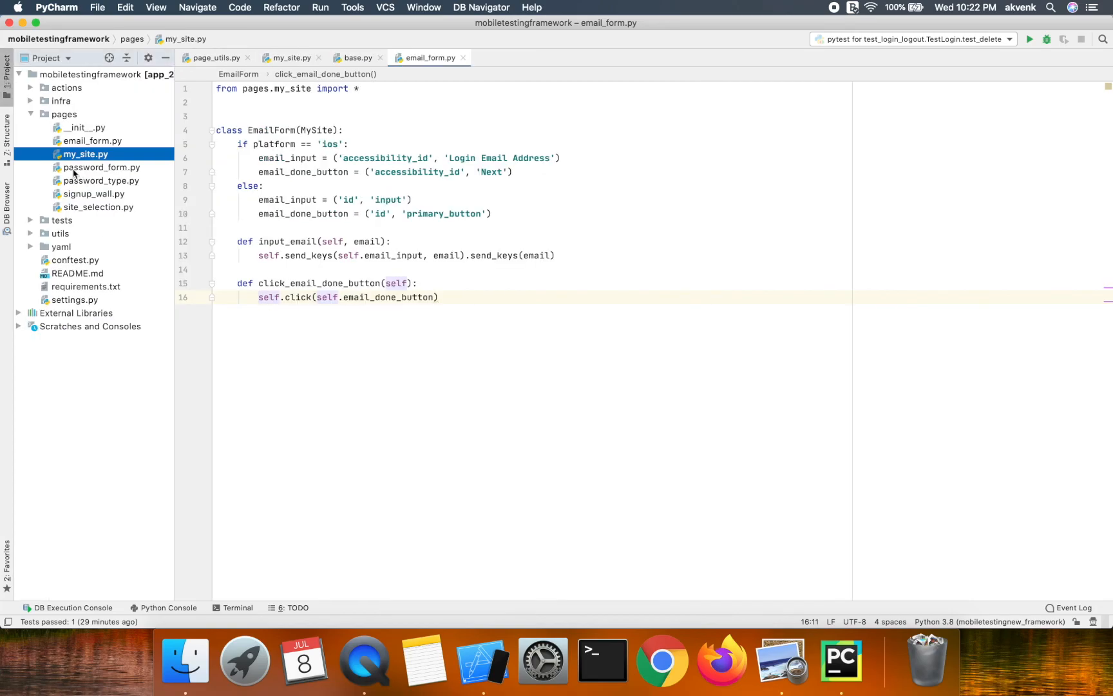
click(93, 140)
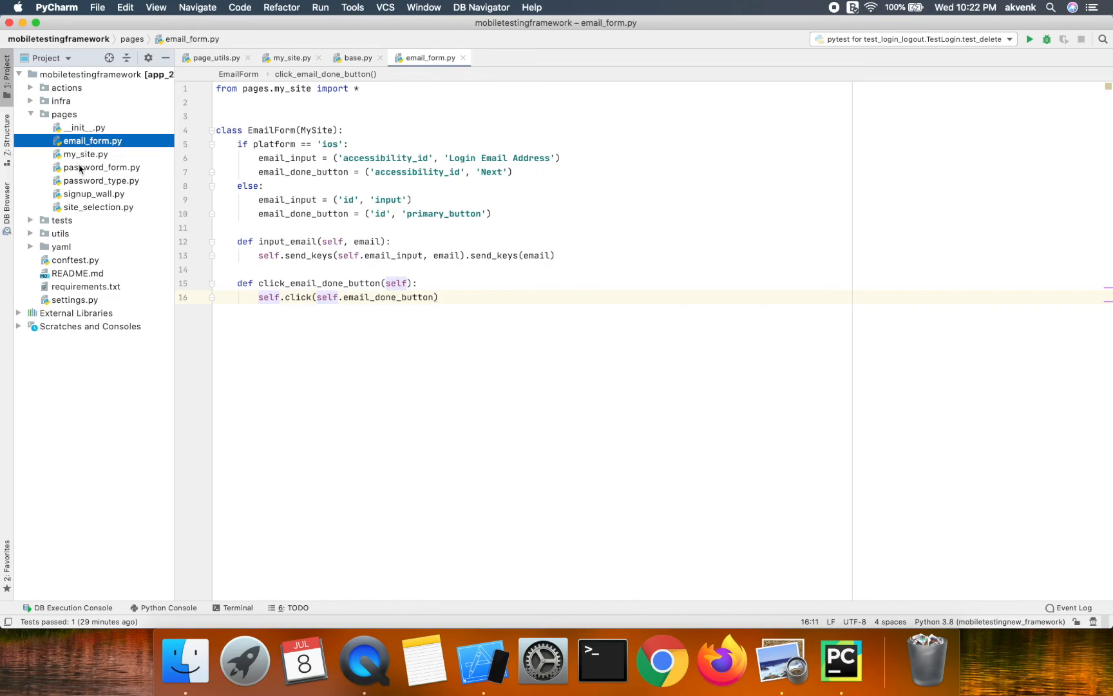